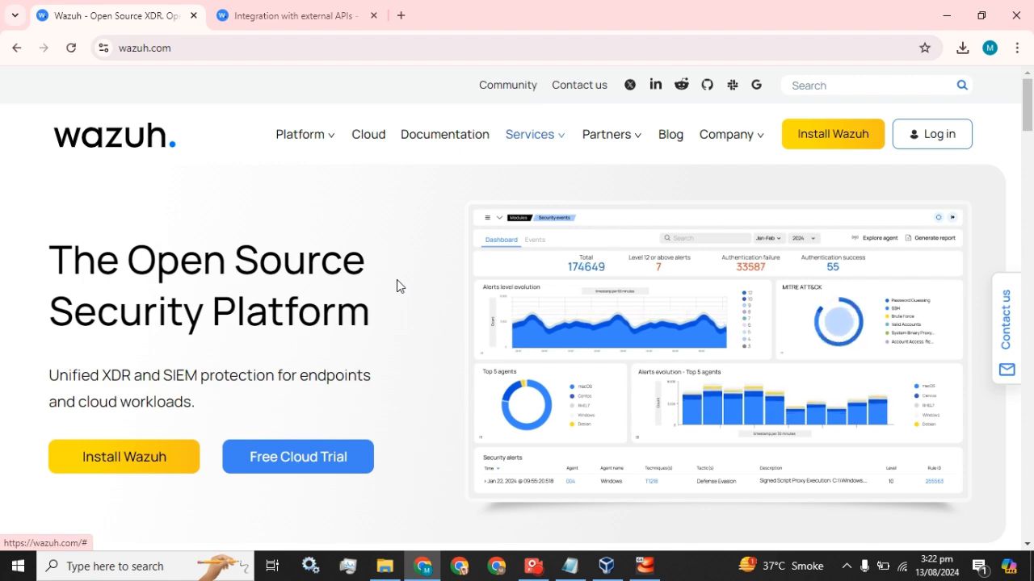
Bring up the 'Integration with external APIs' docs and scroll to the VirusTotal configuration block
{"action": "left_click", "coordinate": [295, 15]}
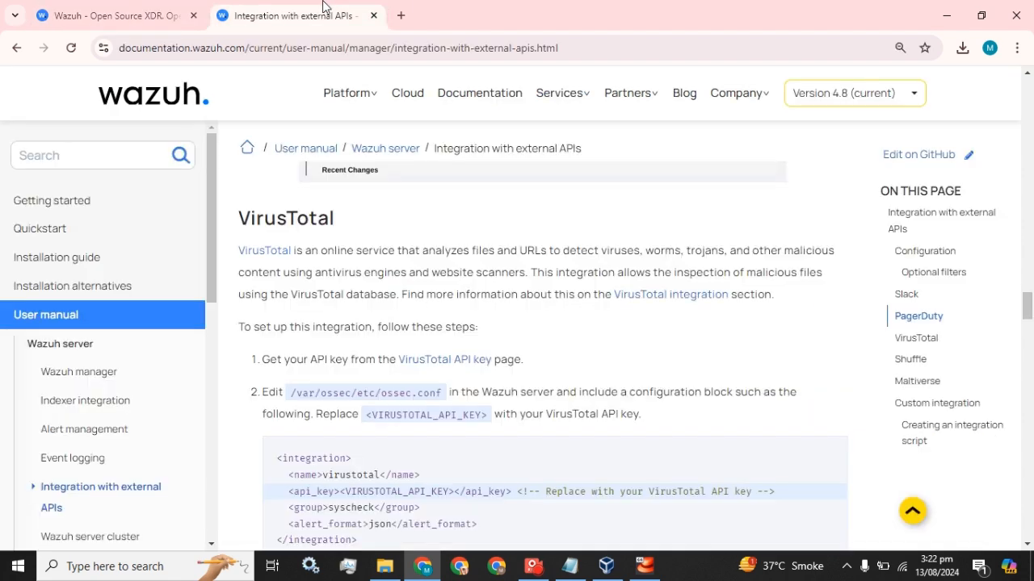
{"action": "scroll", "scroll_direction": "down", "scroll_amount": 3}
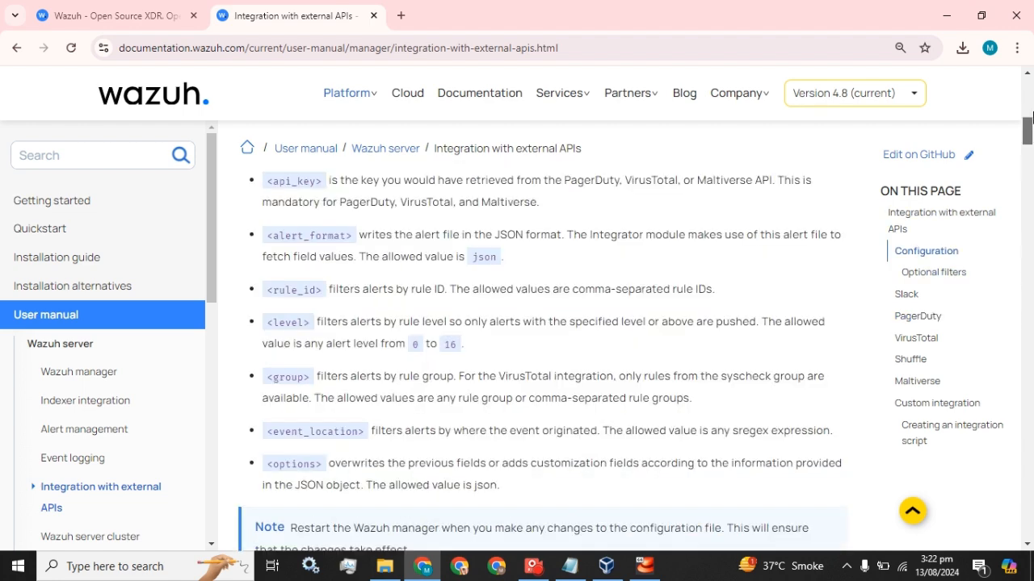
{"action": "scroll", "scroll_direction": "up", "scroll_amount": 3}
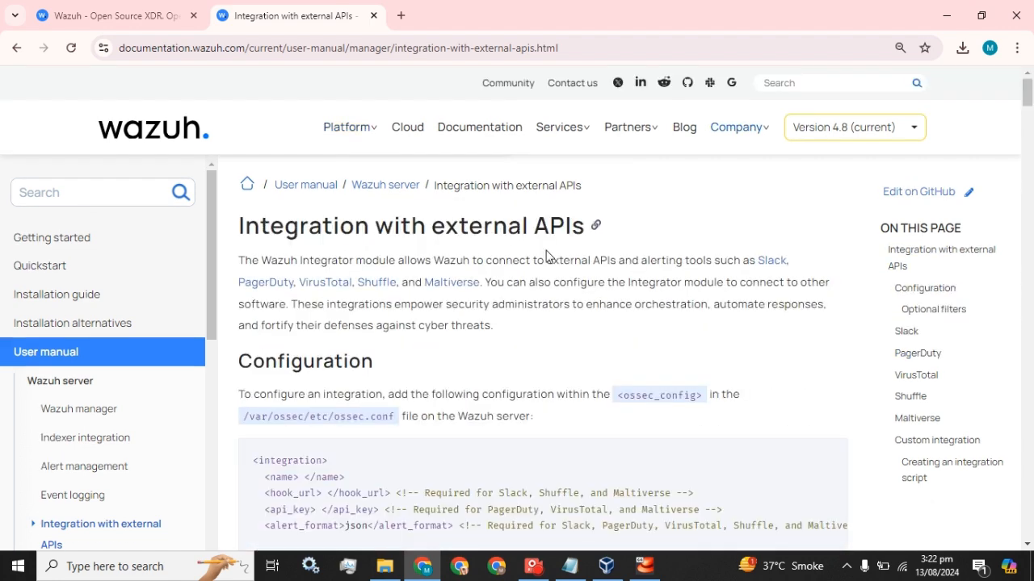
{"action": "scroll", "scroll_direction": "down", "scroll_amount": 3}
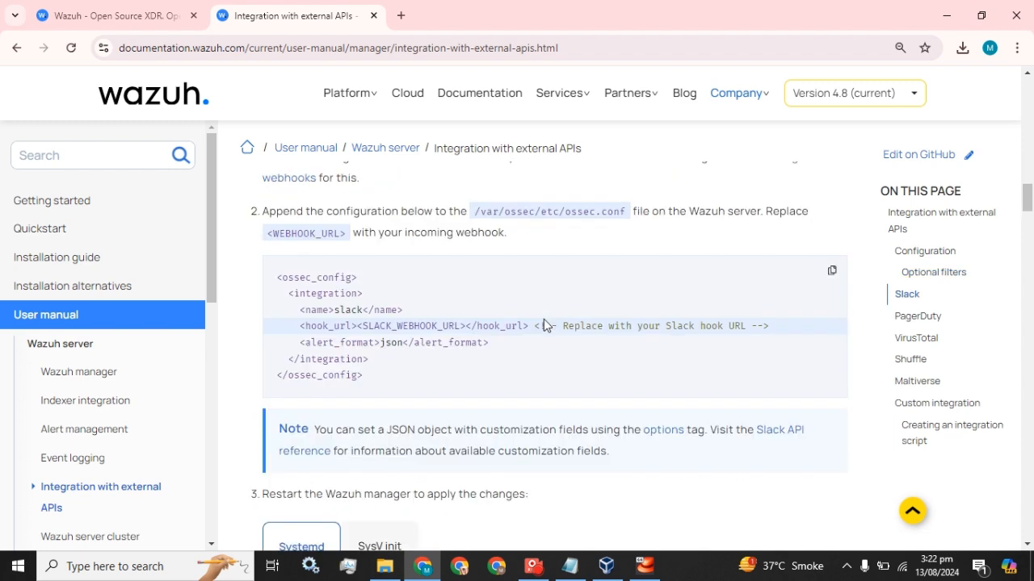
{"action": "scroll", "scroll_direction": "down", "scroll_amount": 3}
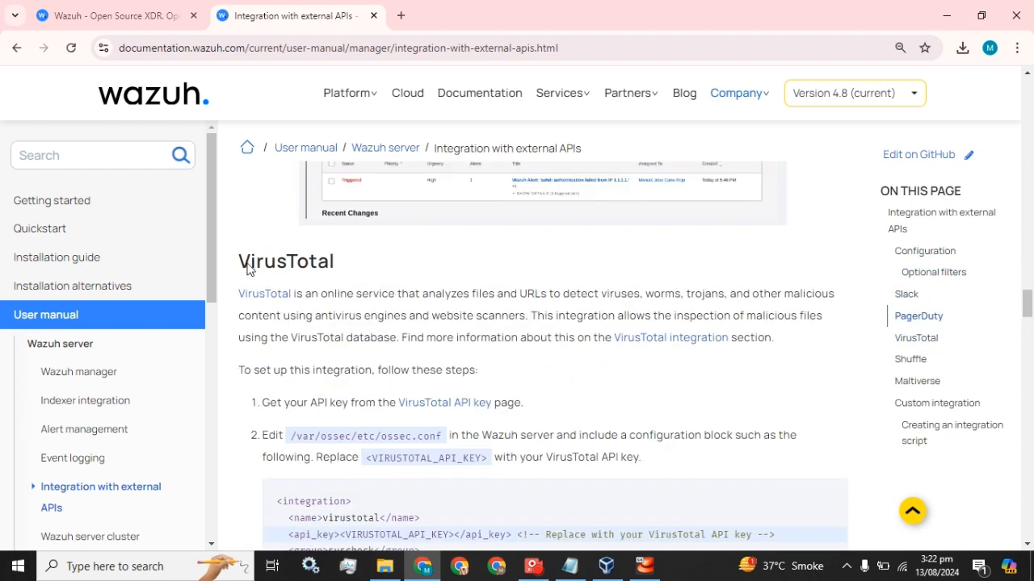
{"action": "double_click", "coordinate": [285, 261]}
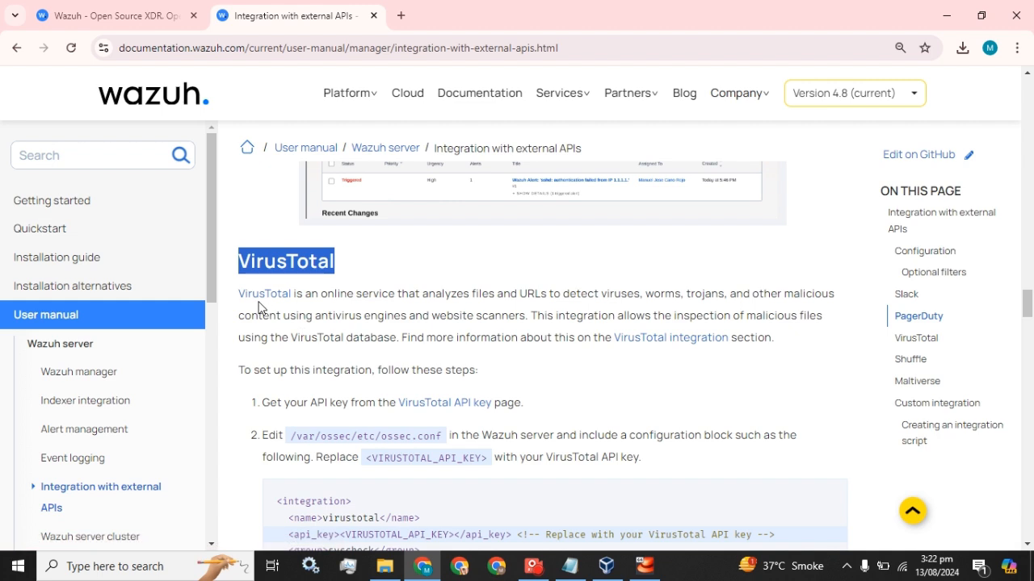
{"action": "mouse_move", "coordinate": [247, 331]}
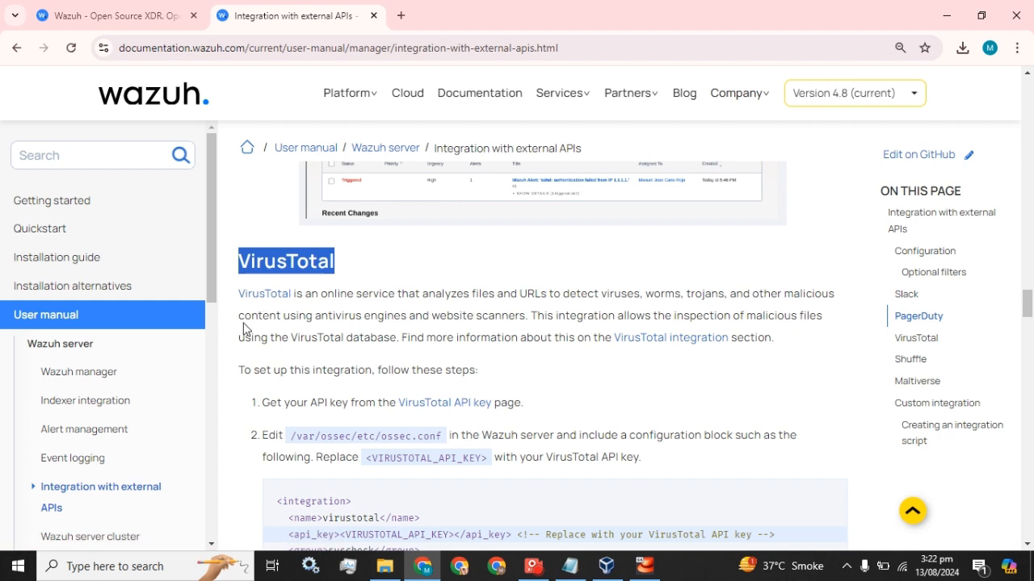
{"action": "mouse_move", "coordinate": [264, 293]}
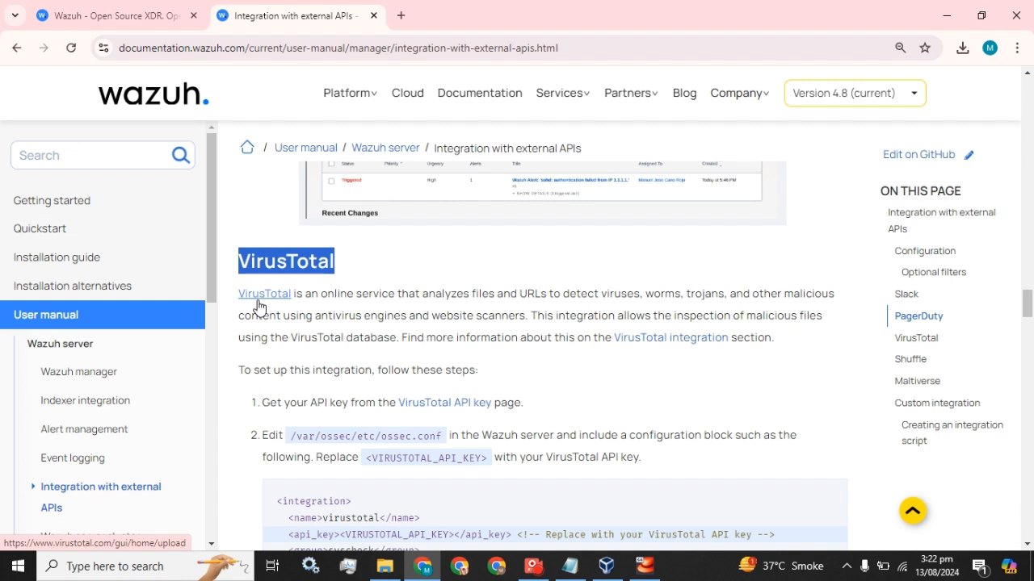
{"action": "mouse_move", "coordinate": [344, 309]}
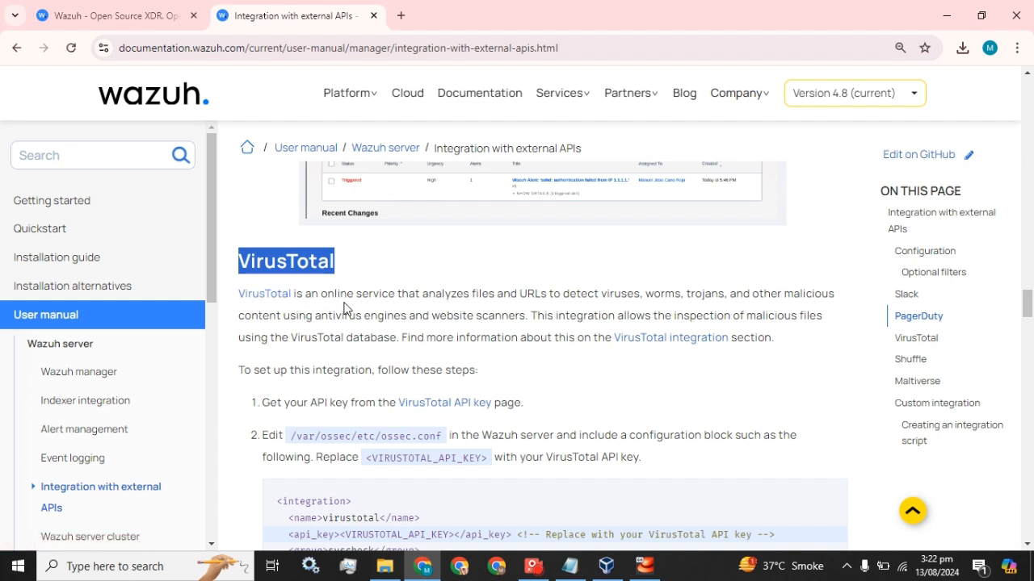
{"action": "mouse_move", "coordinate": [465, 311]}
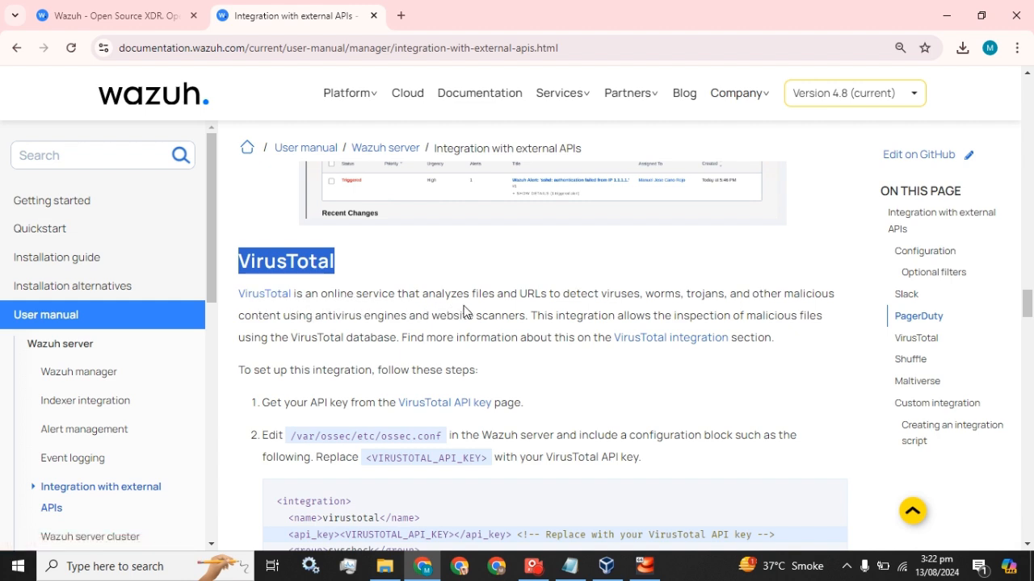
{"action": "mouse_move", "coordinate": [540, 311]}
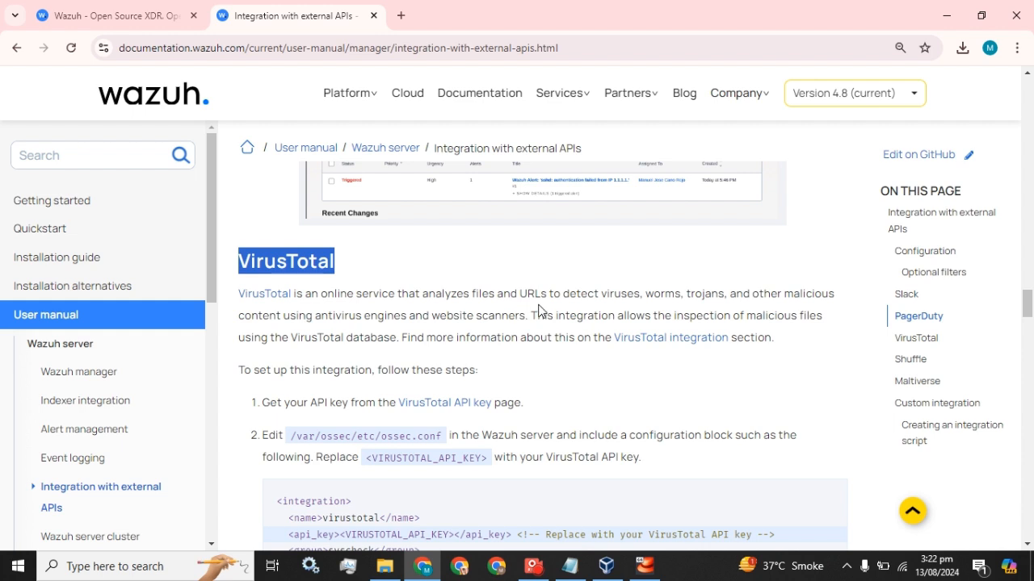
{"action": "mouse_move", "coordinate": [656, 309]}
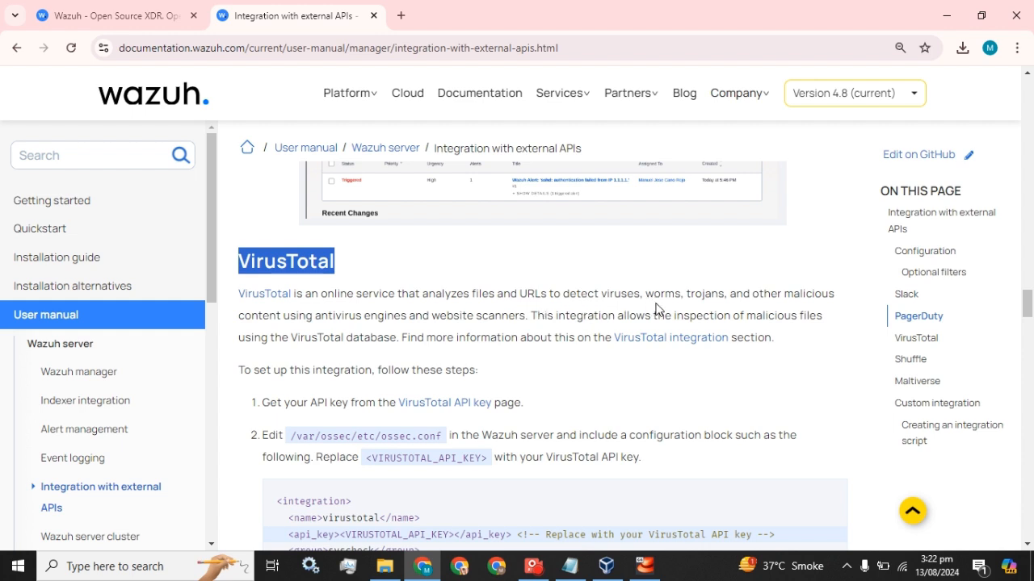
{"action": "mouse_move", "coordinate": [252, 332]}
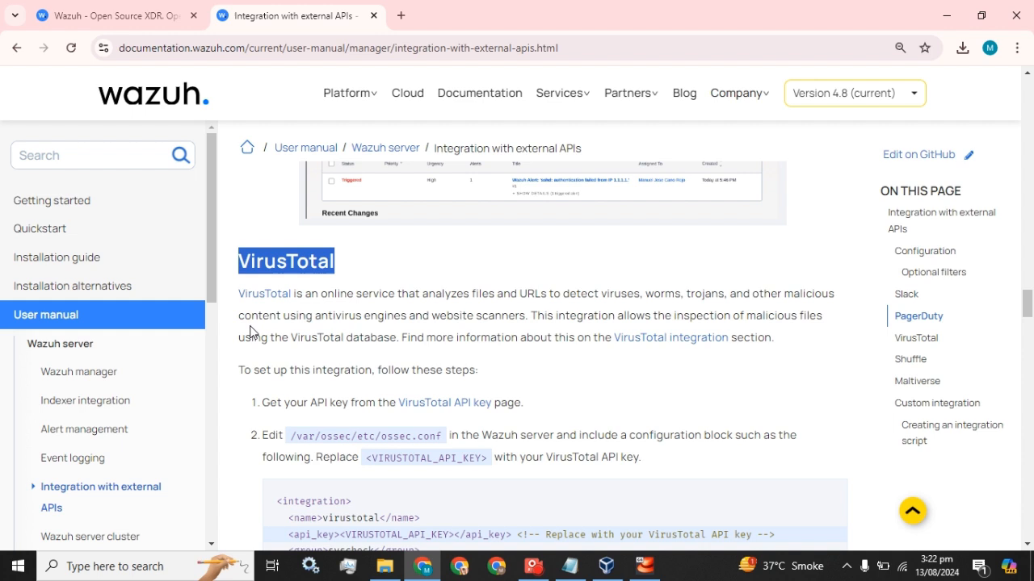
{"action": "mouse_move", "coordinate": [385, 333]}
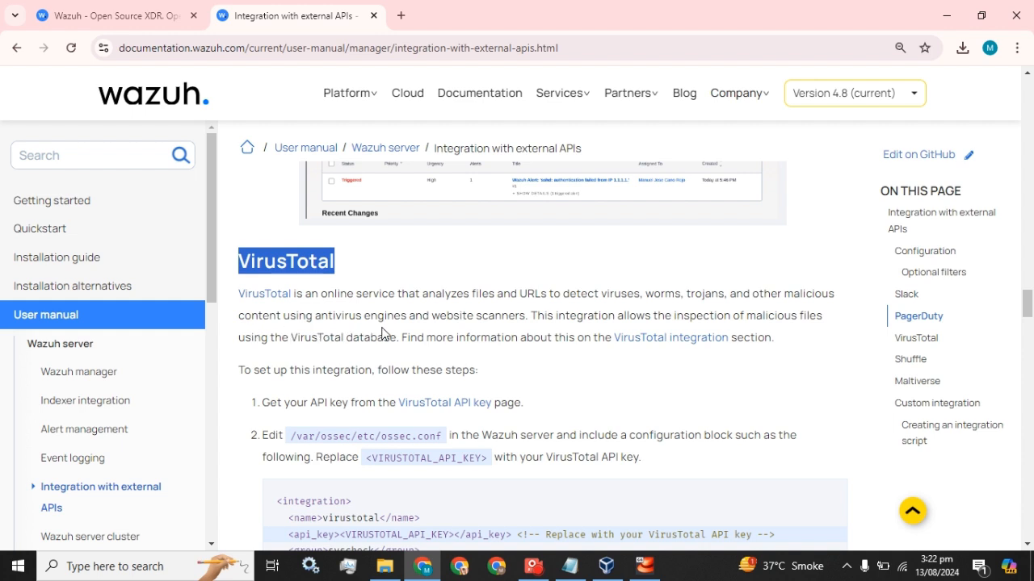
{"action": "mouse_move", "coordinate": [437, 331]}
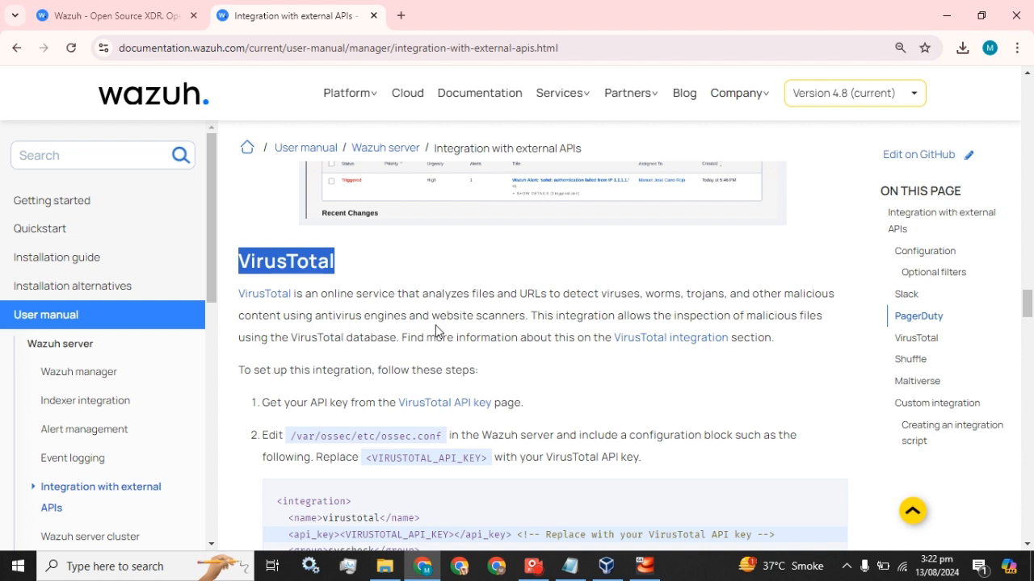
{"action": "mouse_move", "coordinate": [685, 331]}
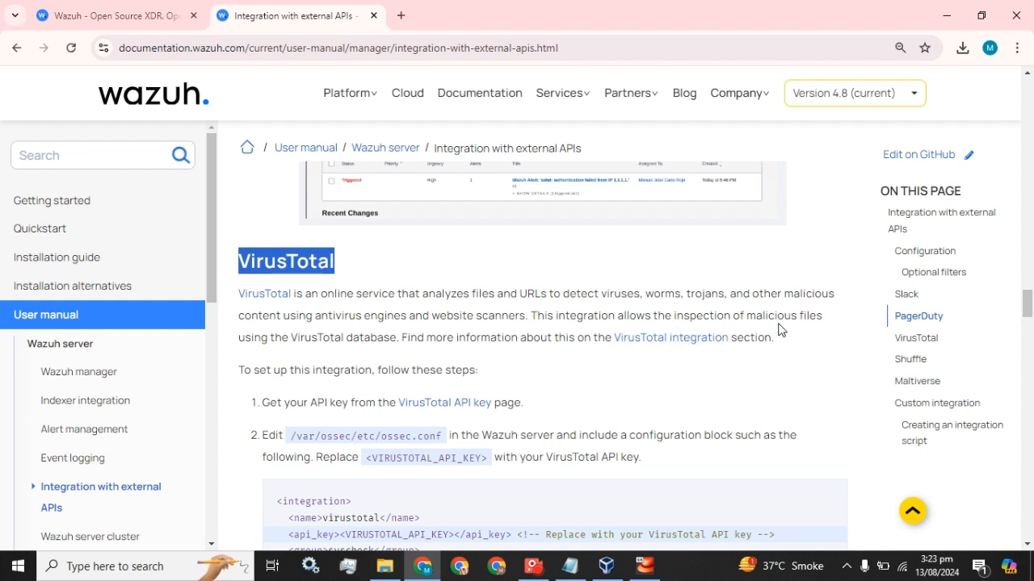
{"action": "mouse_move", "coordinate": [398, 356]}
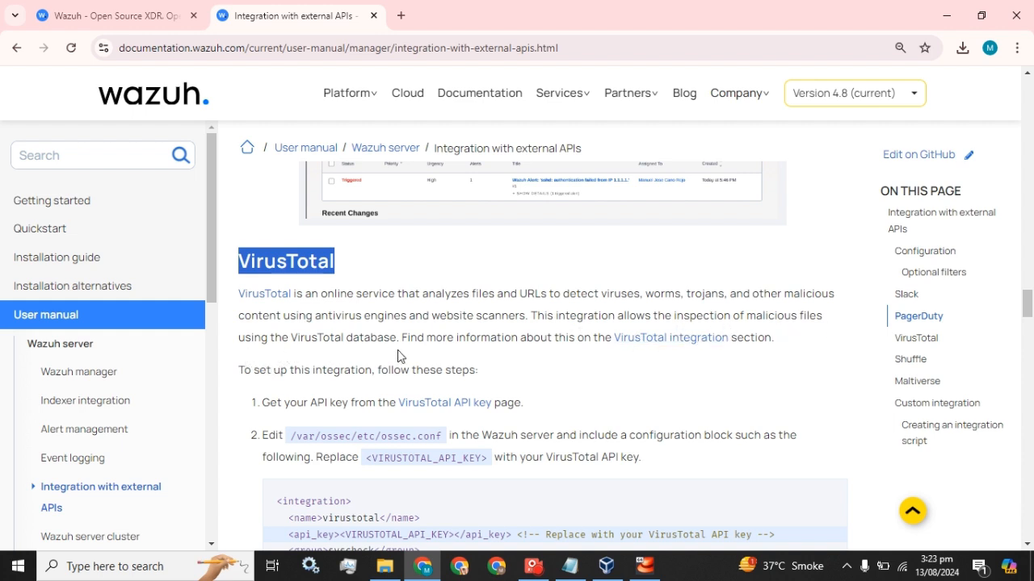
{"action": "mouse_move", "coordinate": [471, 354]}
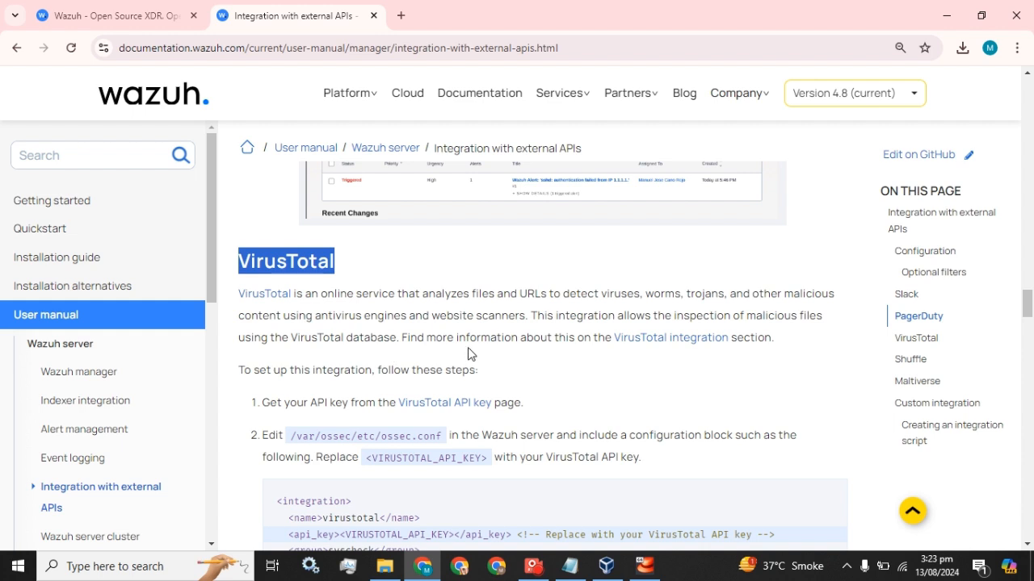
{"action": "mouse_move", "coordinate": [471, 354]}
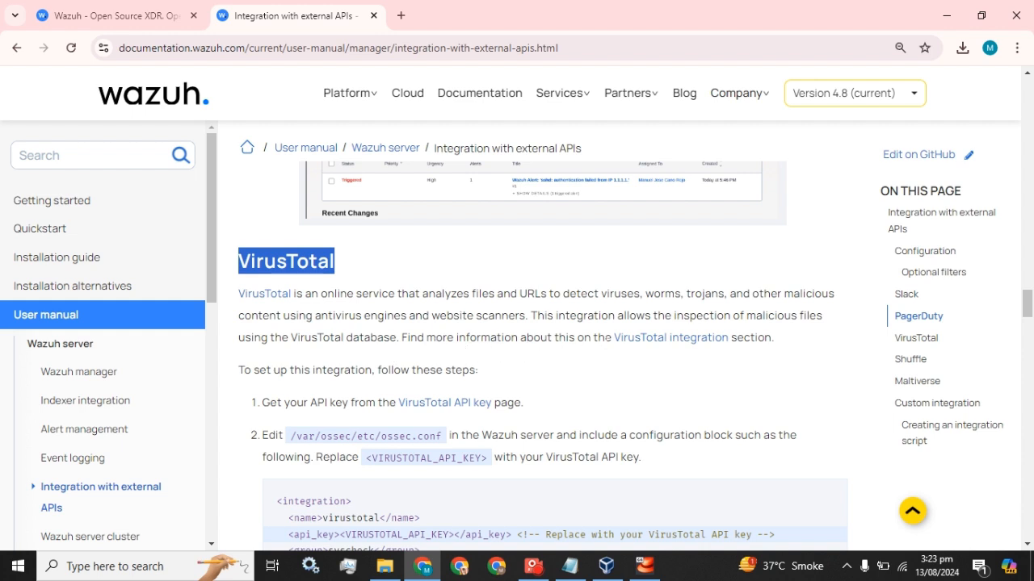
{"action": "mouse_move", "coordinate": [670, 337]}
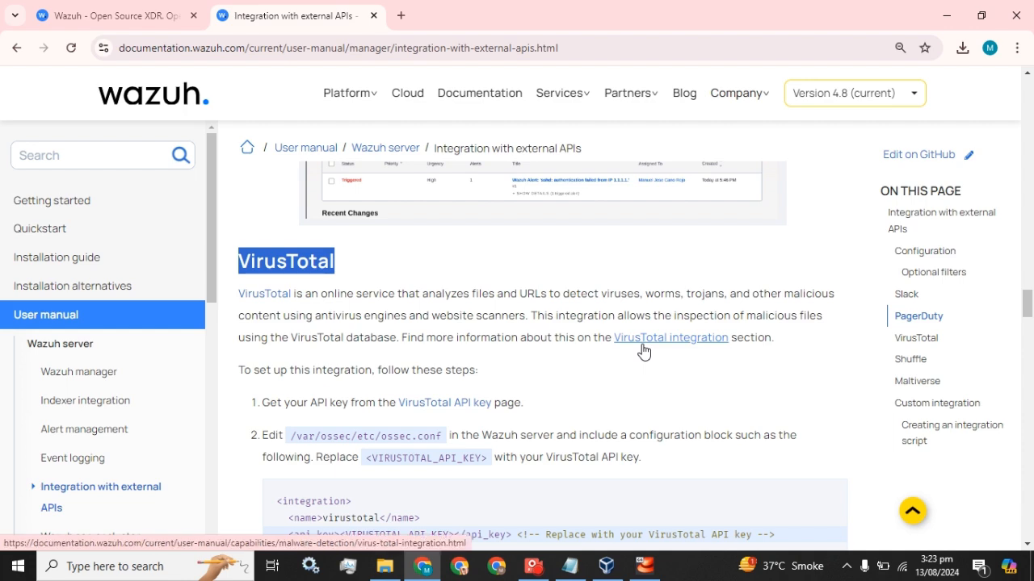
{"action": "mouse_move", "coordinate": [264, 293]}
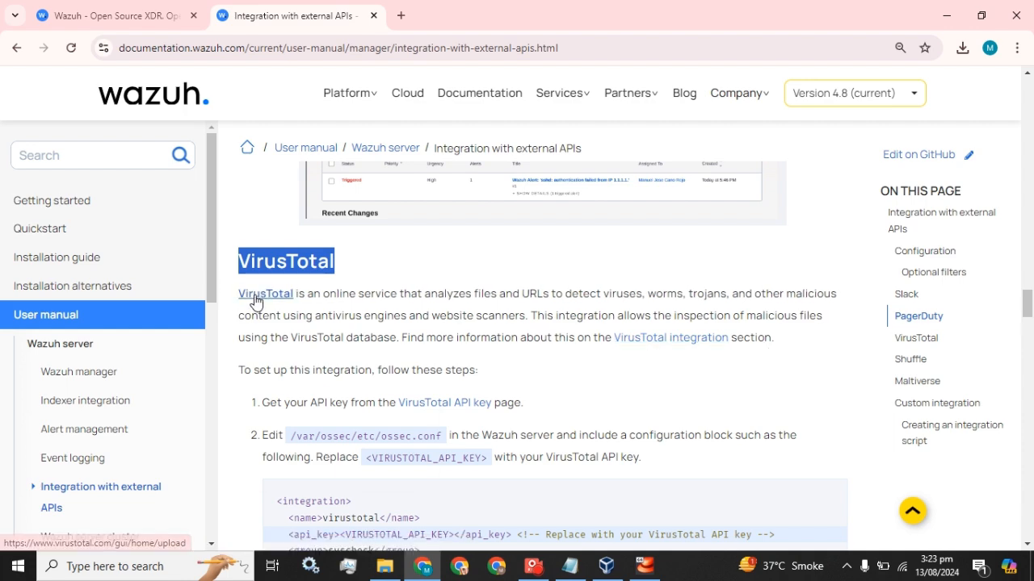
{"action": "left_click", "coordinate": [265, 293]}
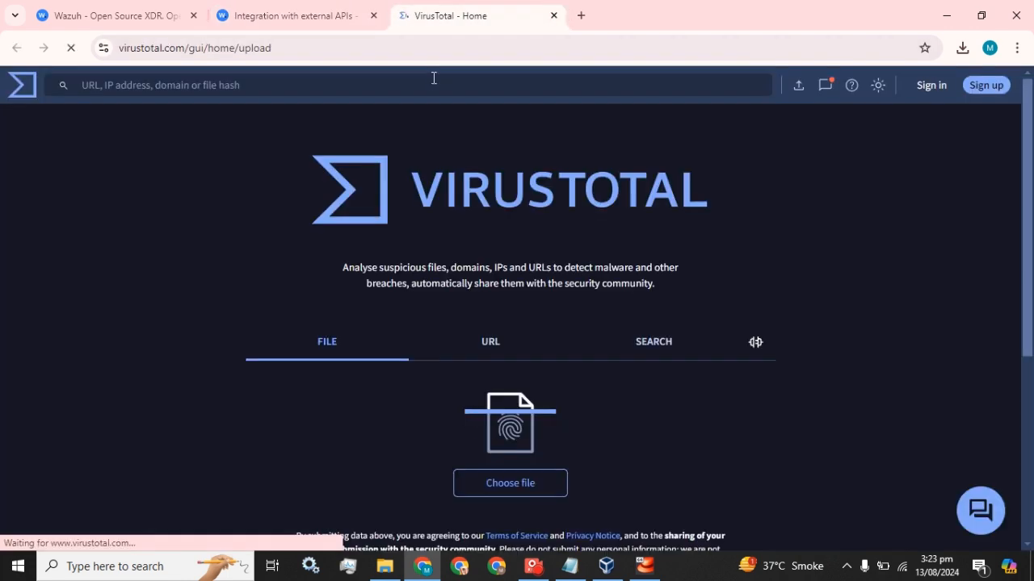
{"action": "left_click", "coordinate": [986, 85]}
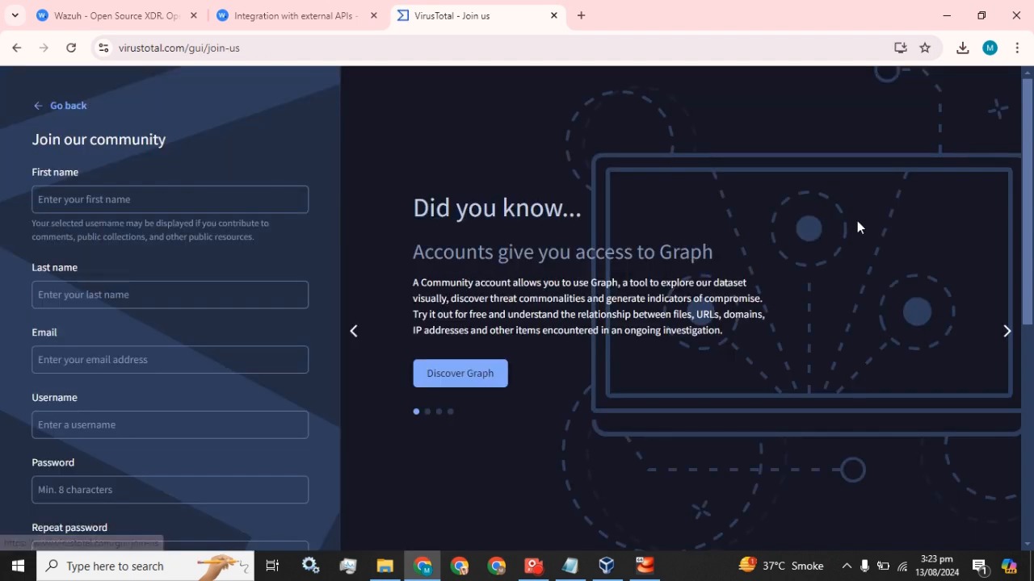
{"action": "left_click", "coordinate": [169, 199]}
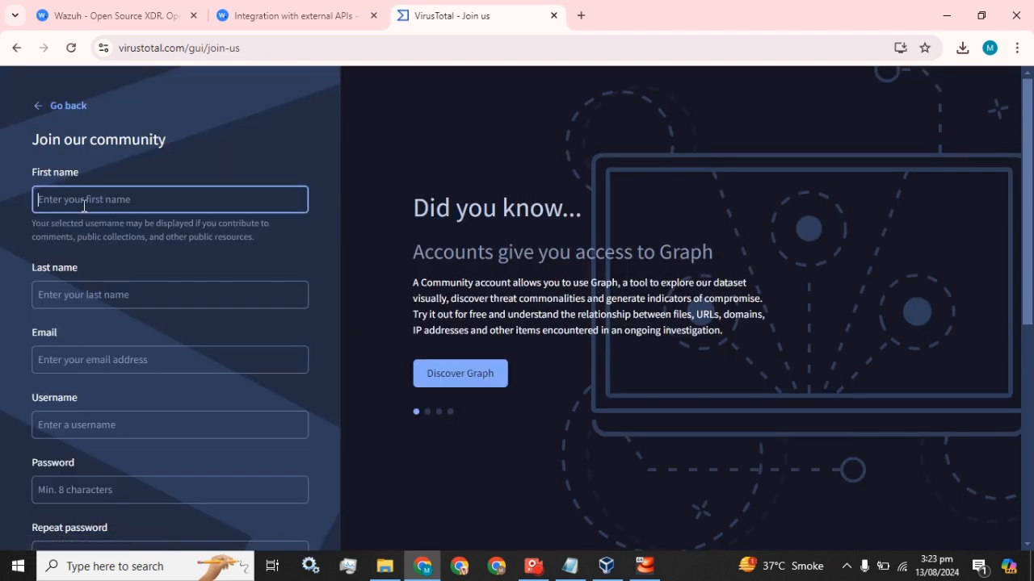
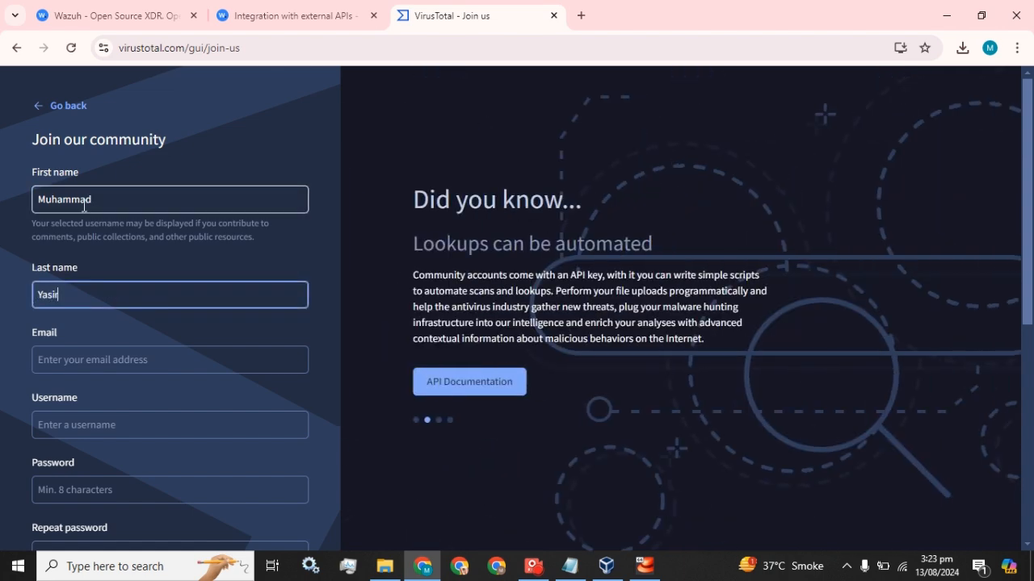
{"action": "left_click", "coordinate": [169, 359]}
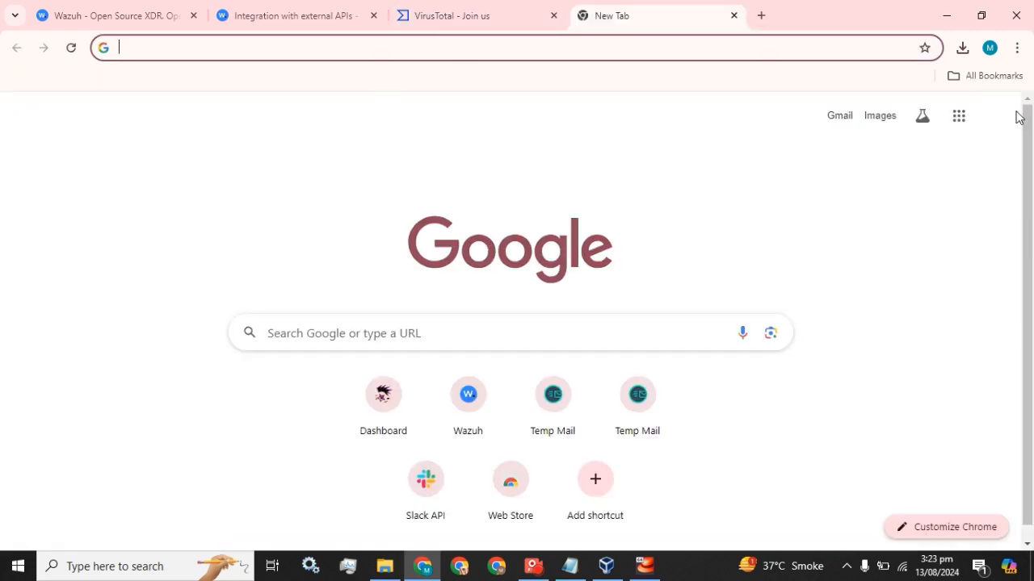
View the signed-in Google account email from the profile avatar, then close the panel
{"action": "left_click", "coordinate": [995, 115]}
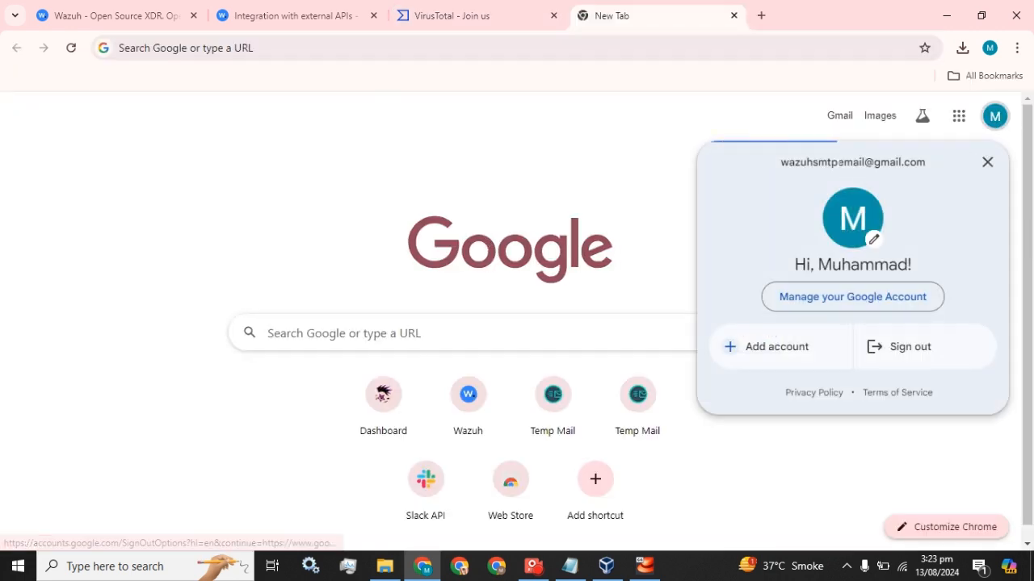
{"action": "left_click", "coordinate": [464, 15]}
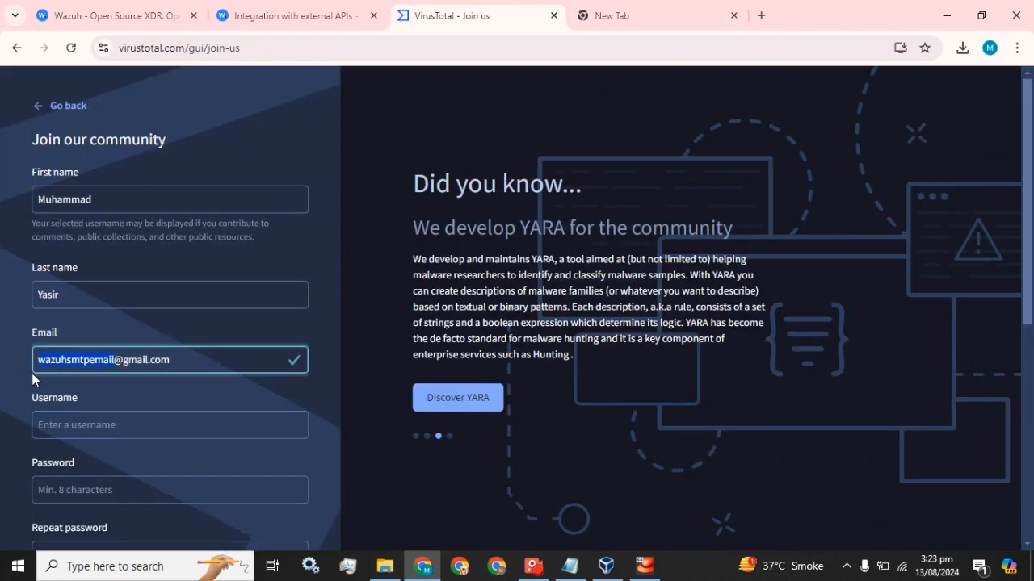
Enter the account password and repeat it on the sign-up form
{"action": "left_click", "coordinate": [169, 414]}
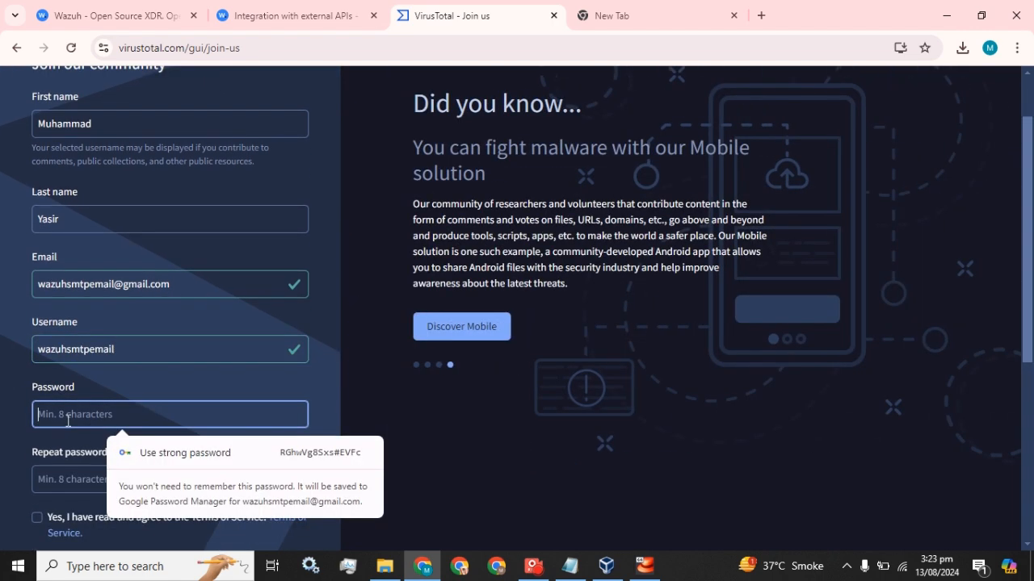
{"action": "type", "text": "*"}
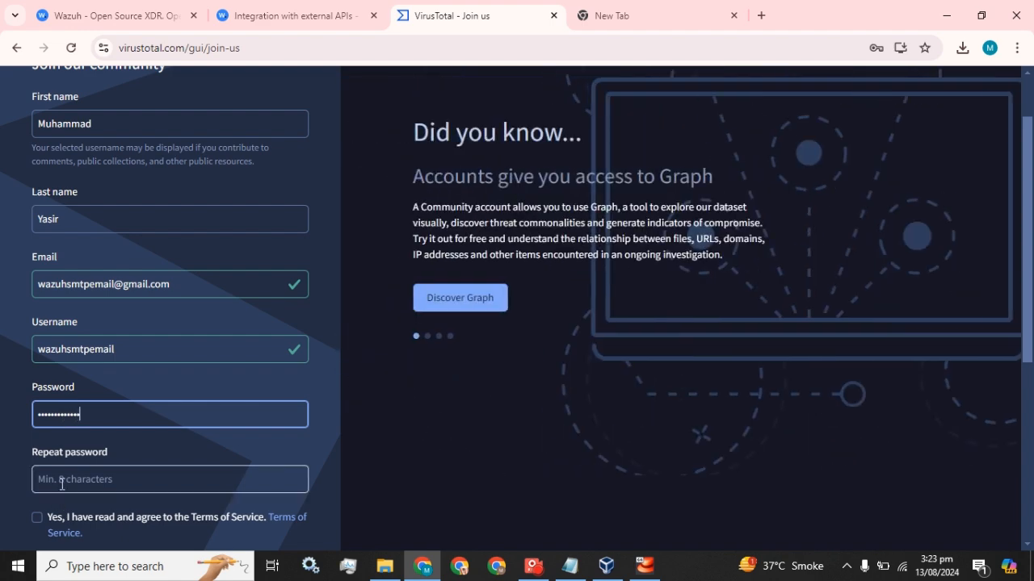
{"action": "left_click", "coordinate": [170, 478]}
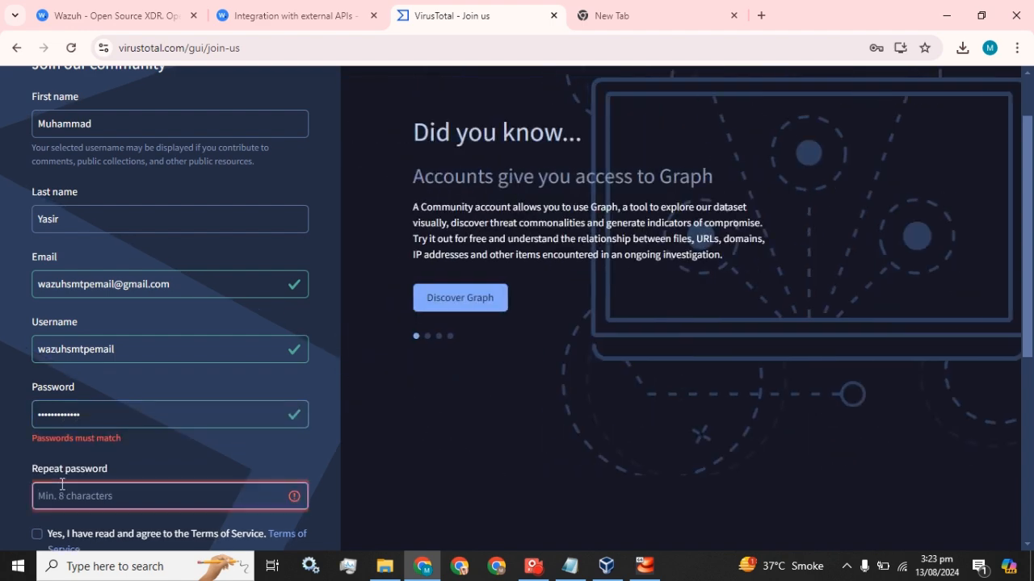
{"action": "type", "text": "••••"}
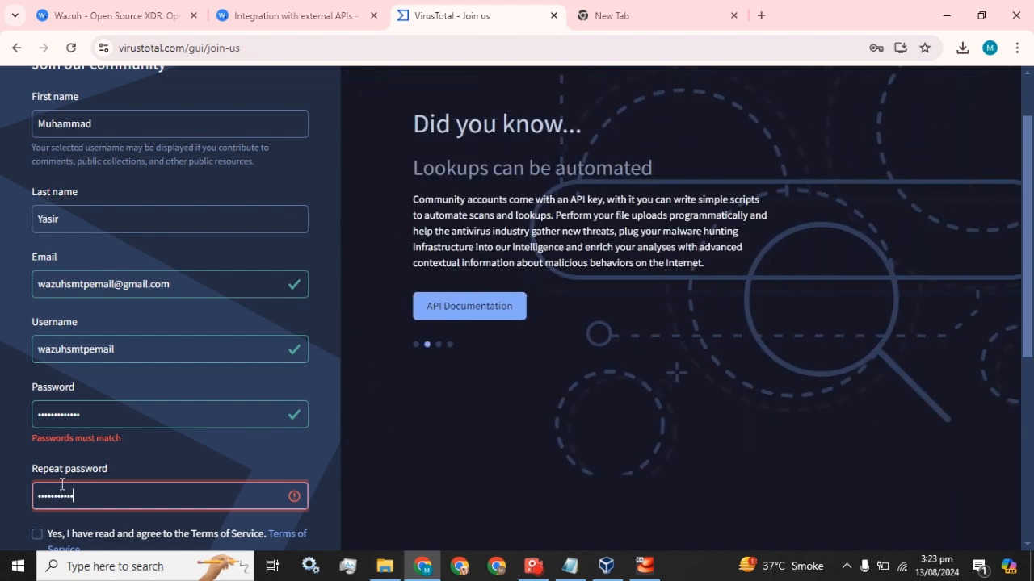
{"action": "scroll", "scroll_direction": "down", "scroll_amount": 3}
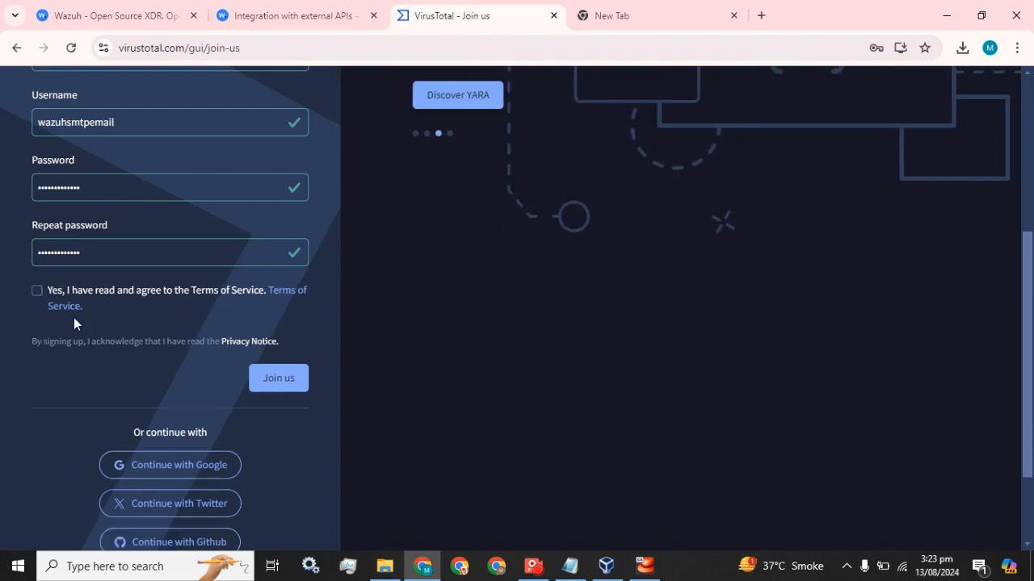
Accept the Terms of Service, submit Join us, and pass the stairs image reCAPTCHA
{"action": "left_click", "coordinate": [36, 290]}
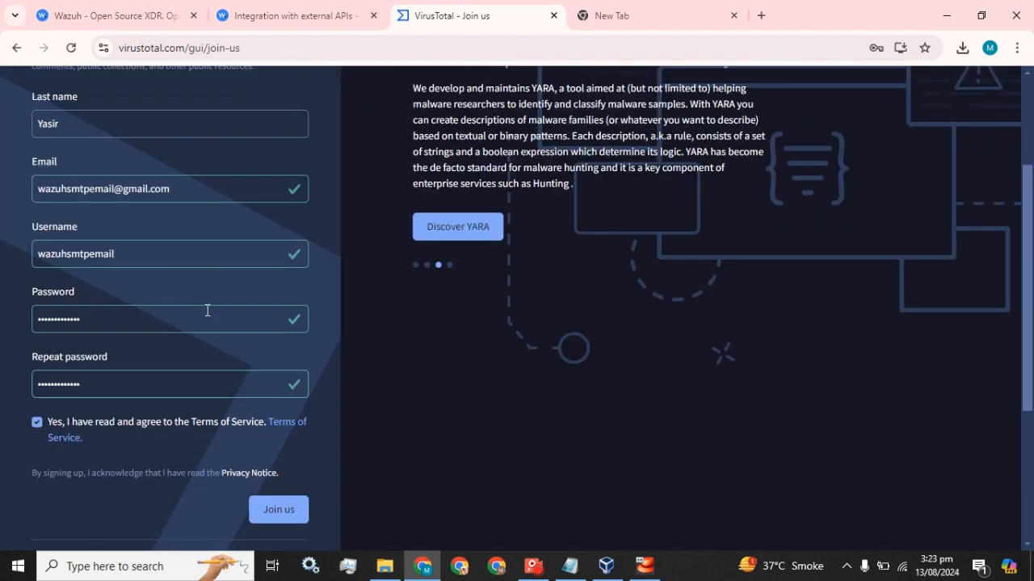
{"action": "scroll", "scroll_direction": "up", "scroll_amount": 3}
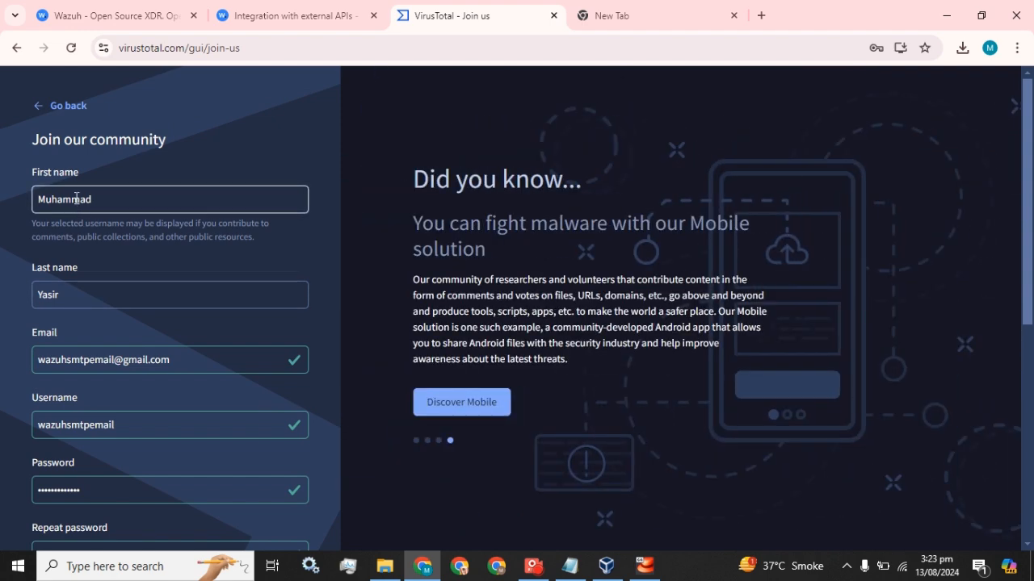
{"action": "scroll", "scroll_direction": "down", "scroll_amount": 3}
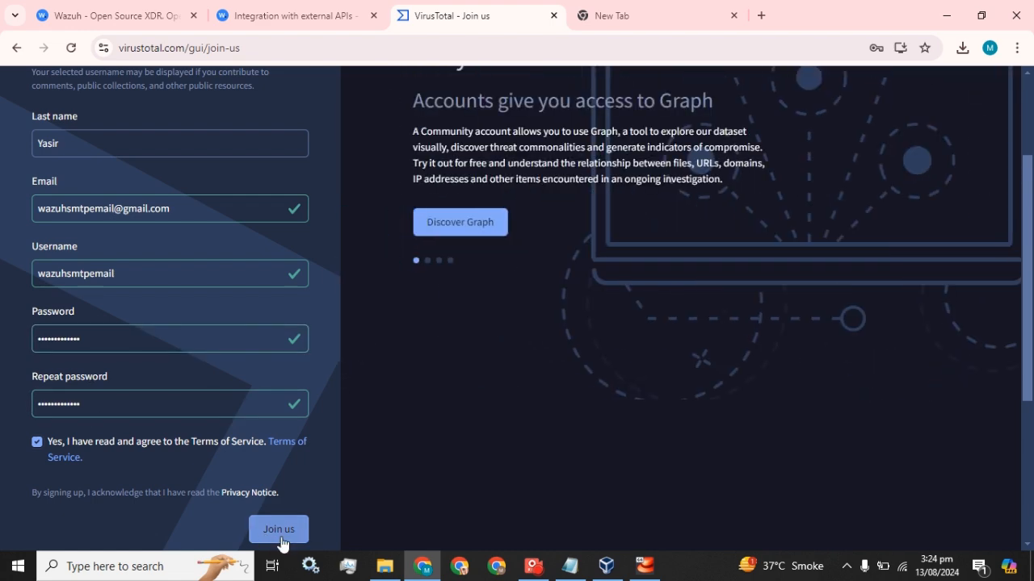
{"action": "left_click", "coordinate": [278, 529]}
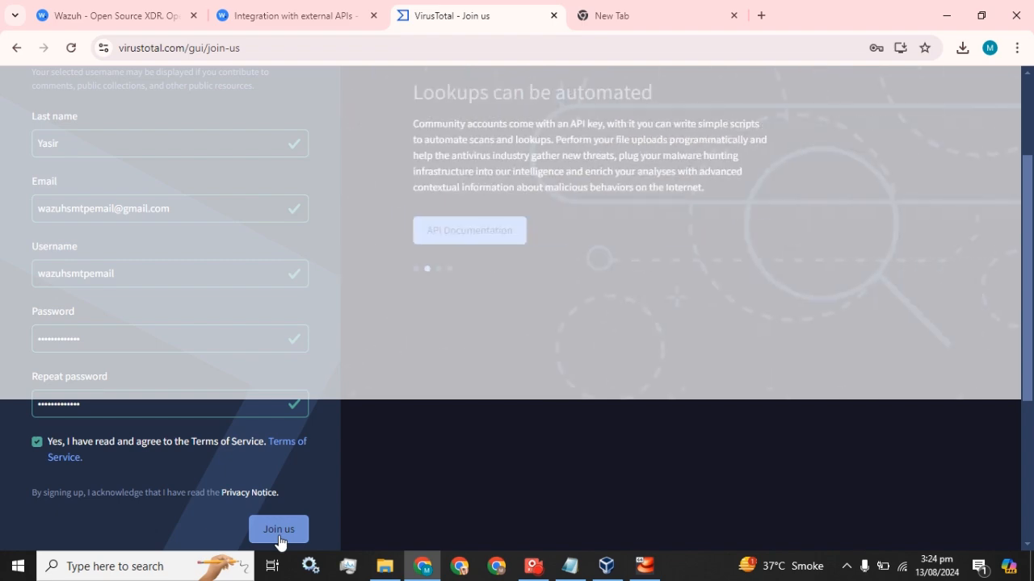
{"action": "left_click", "coordinate": [278, 529]}
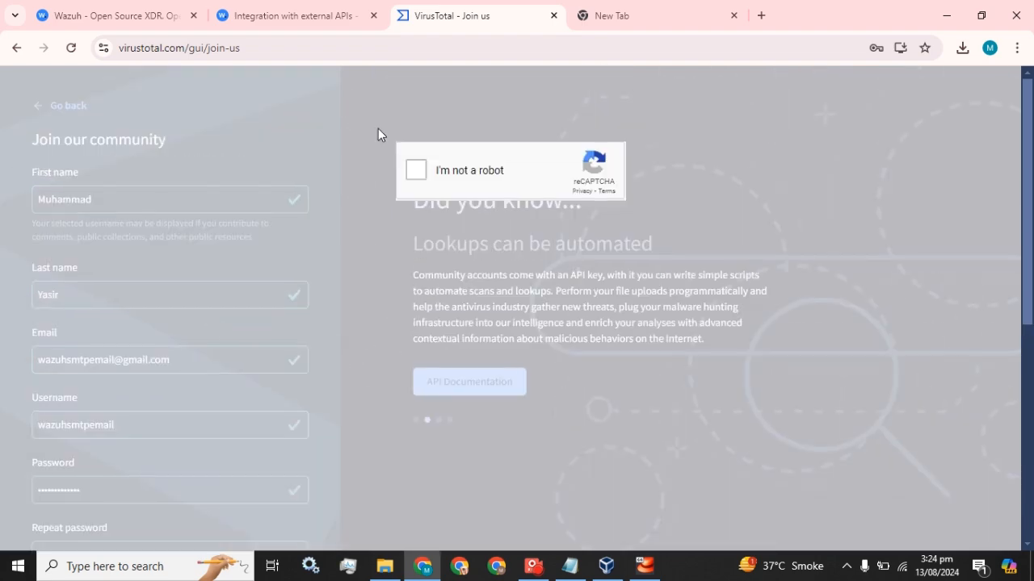
{"action": "left_click", "coordinate": [416, 169]}
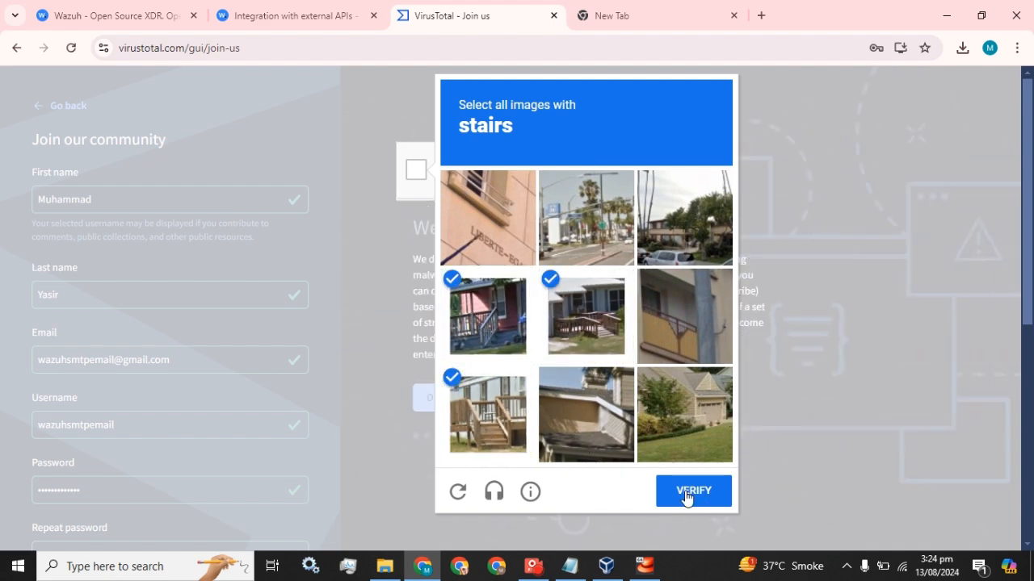
{"action": "left_click", "coordinate": [692, 491]}
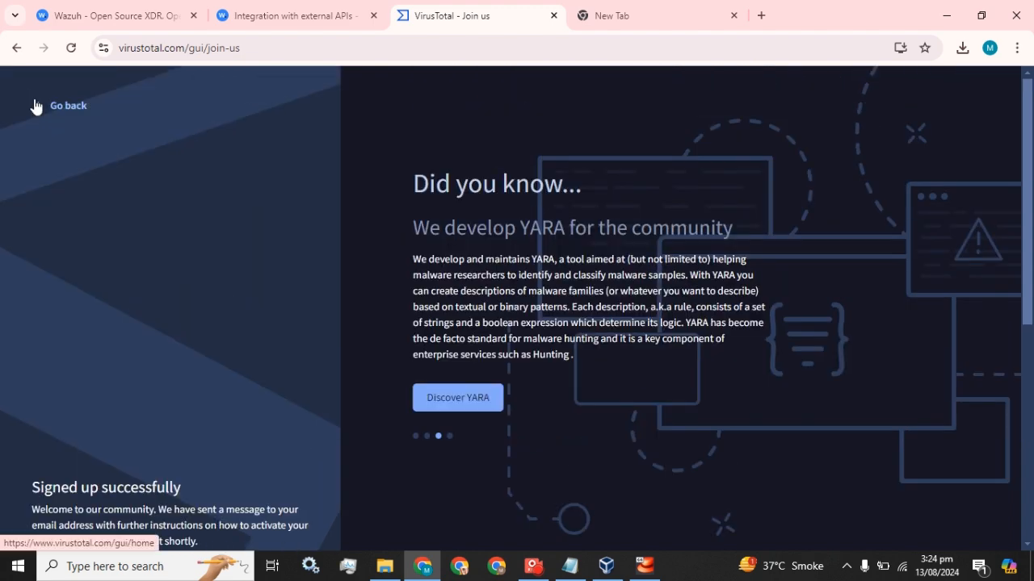
{"action": "left_click", "coordinate": [67, 105]}
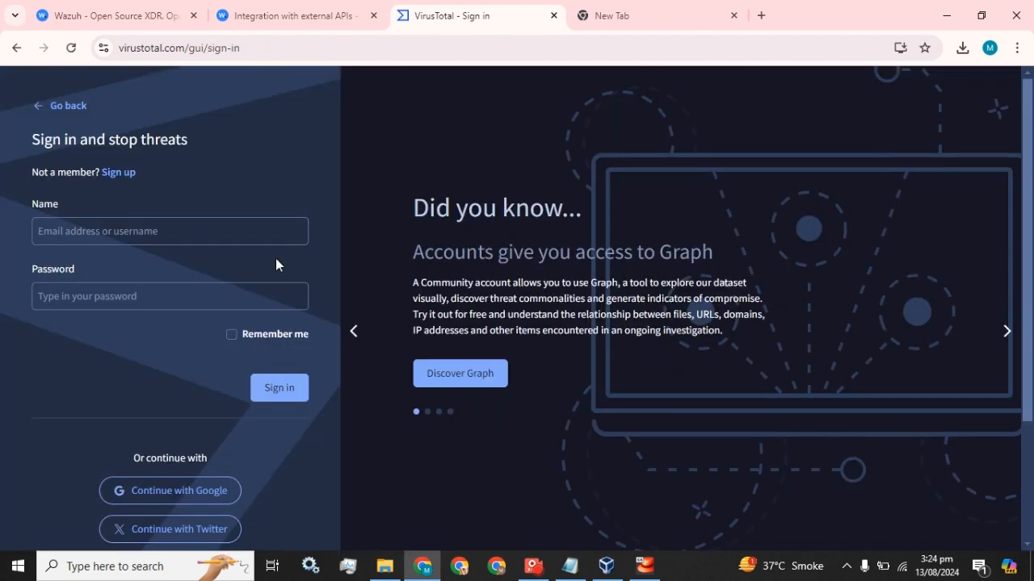
{"action": "left_click", "coordinate": [169, 231]}
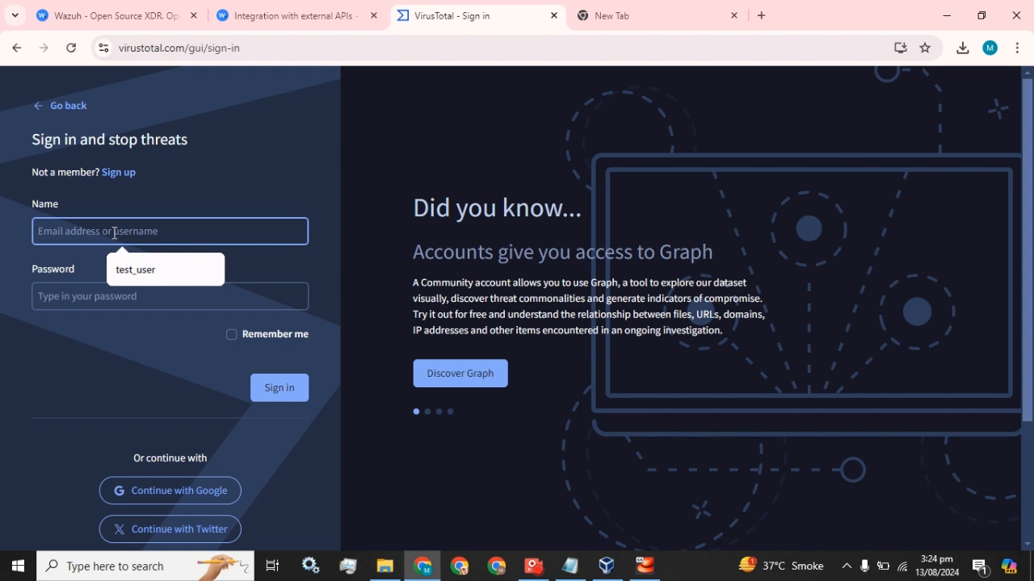
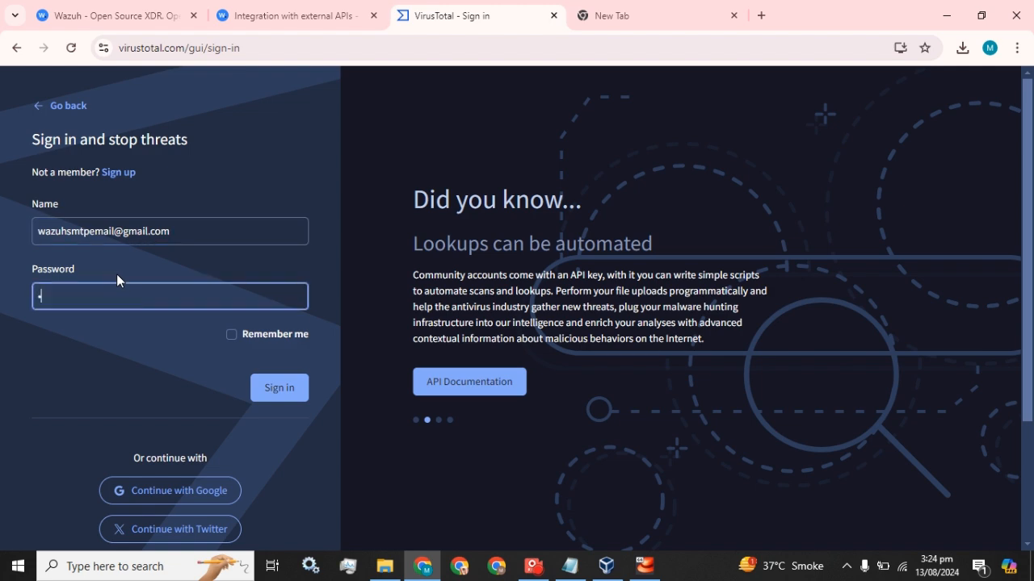
{"action": "type", "text": "password"}
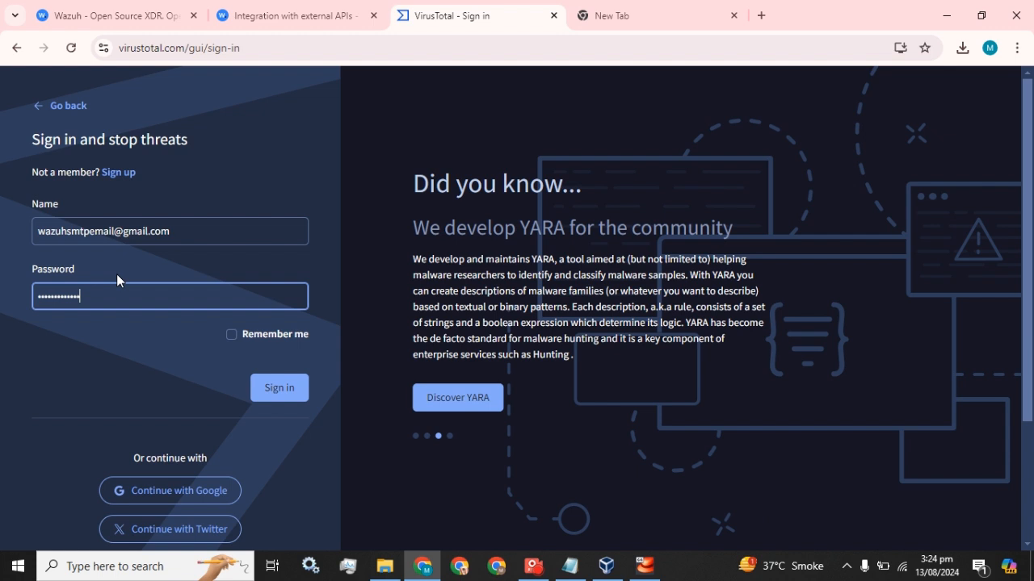
{"action": "mouse_move", "coordinate": [204, 387]}
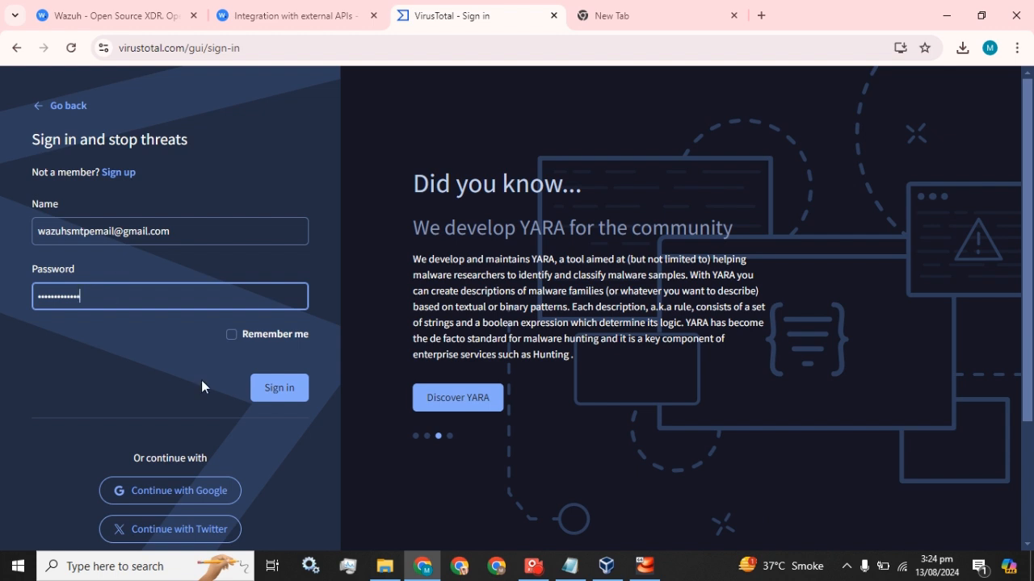
{"action": "left_click", "coordinate": [231, 334]}
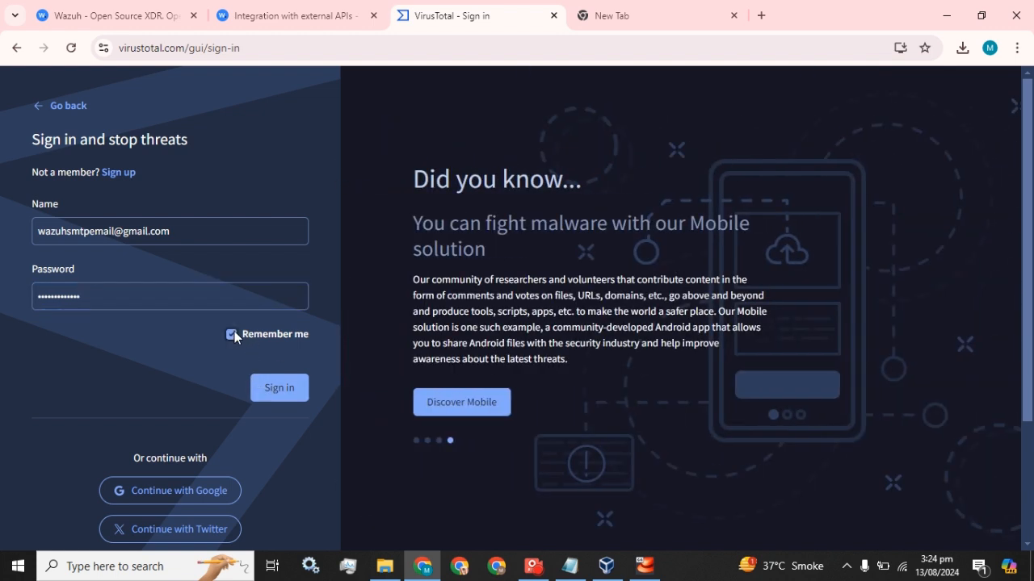
{"action": "mouse_move", "coordinate": [291, 340]}
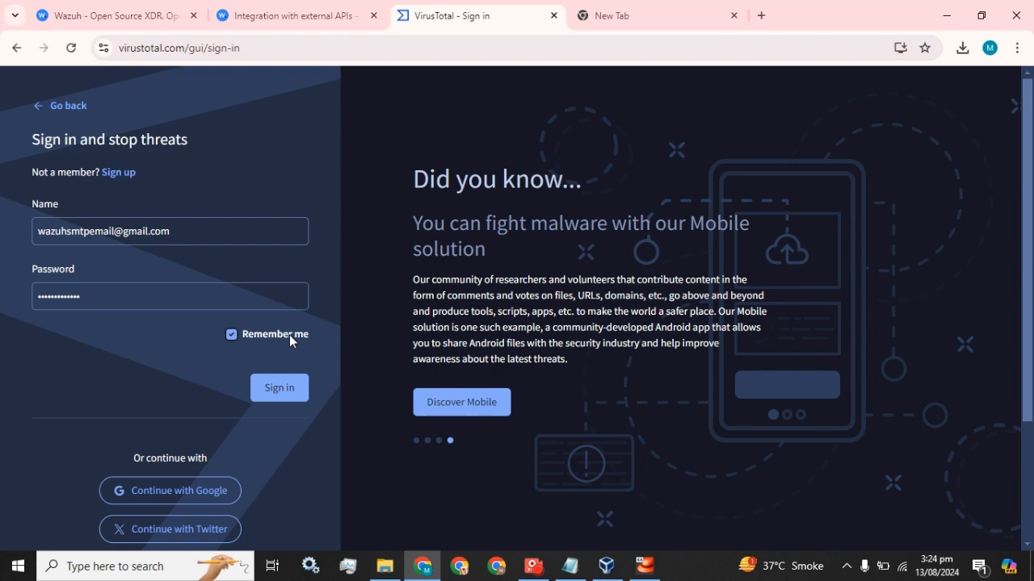
{"action": "left_click", "coordinate": [231, 335]}
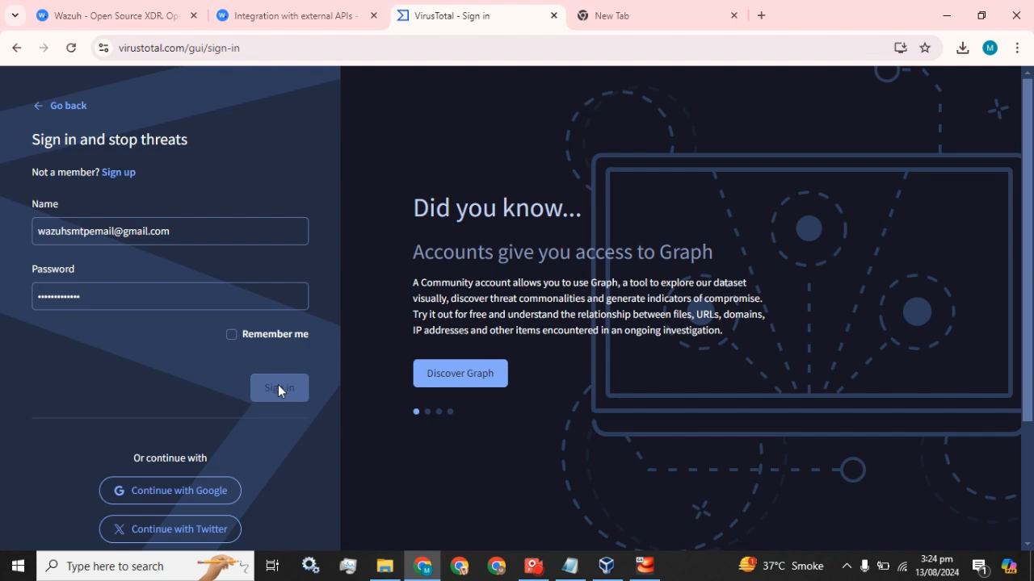
{"action": "left_click", "coordinate": [279, 388]}
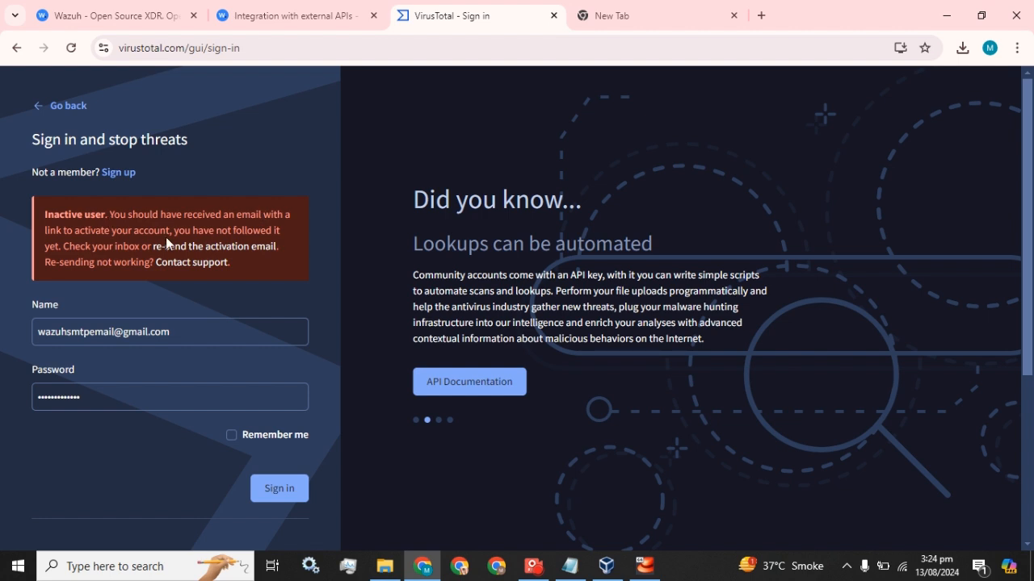
Activate the VirusTotal account through the activation email in Gmail
{"action": "left_click", "coordinate": [655, 16]}
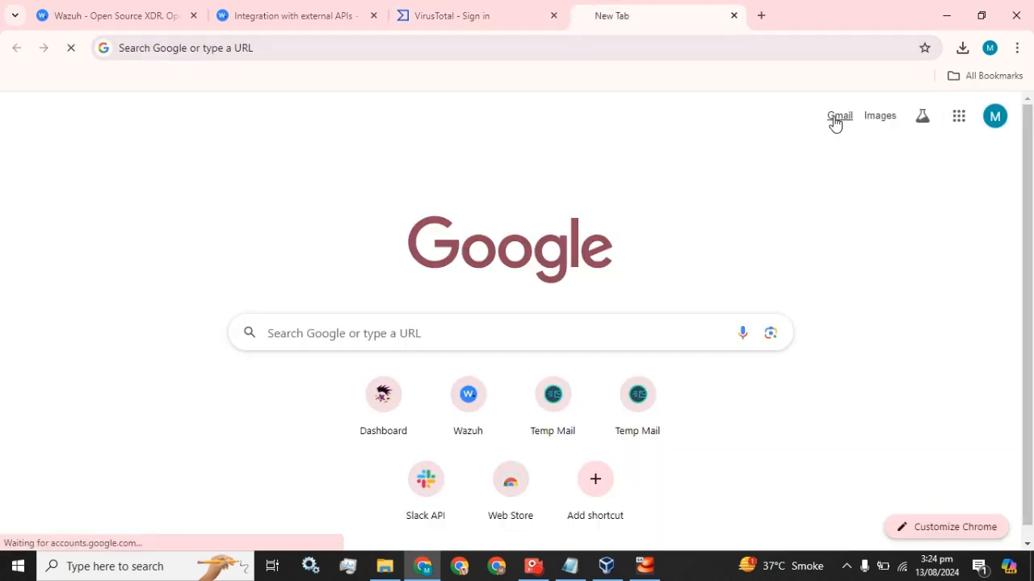
{"action": "left_click", "coordinate": [839, 116]}
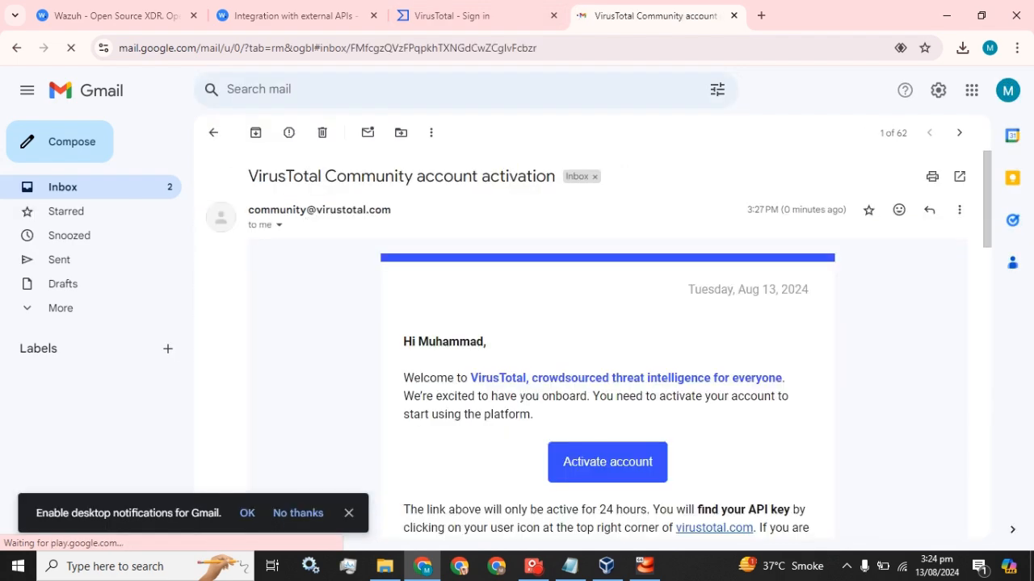
{"action": "left_click", "coordinate": [606, 462]}
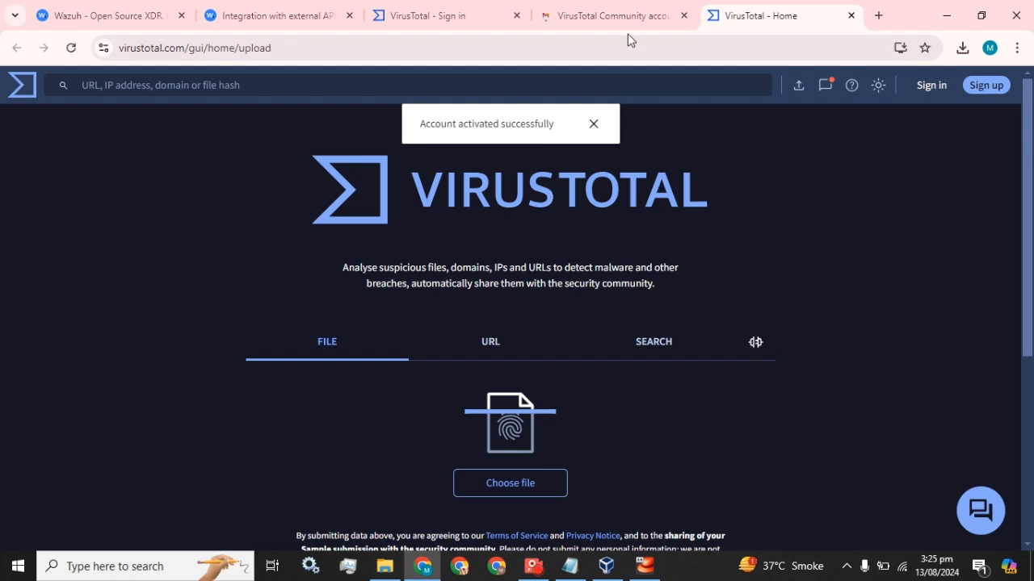
Sign in to the activated VirusTotal account and return to the Wazuh integration guide
{"action": "left_click", "coordinate": [445, 14]}
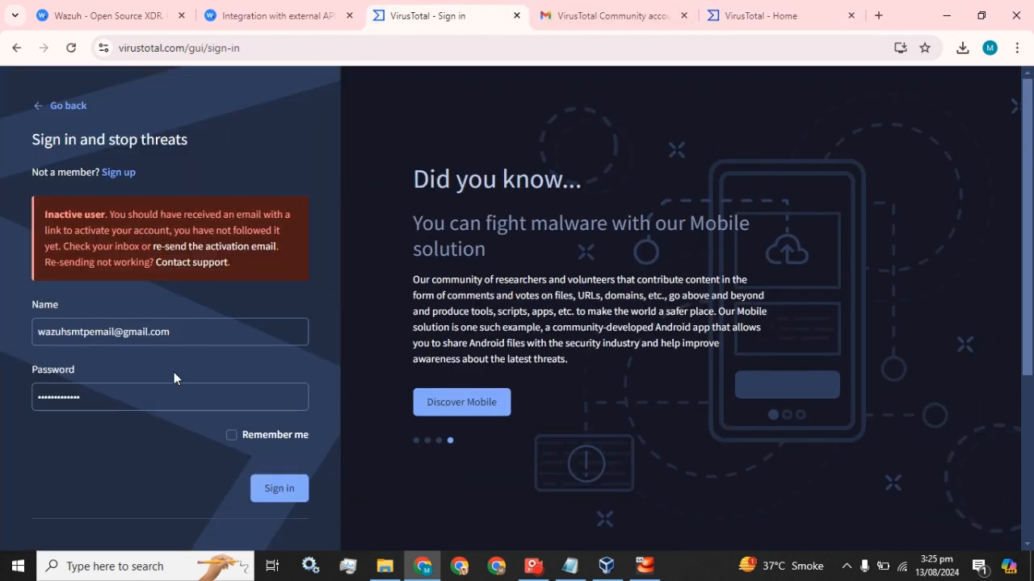
{"action": "left_click", "coordinate": [279, 488]}
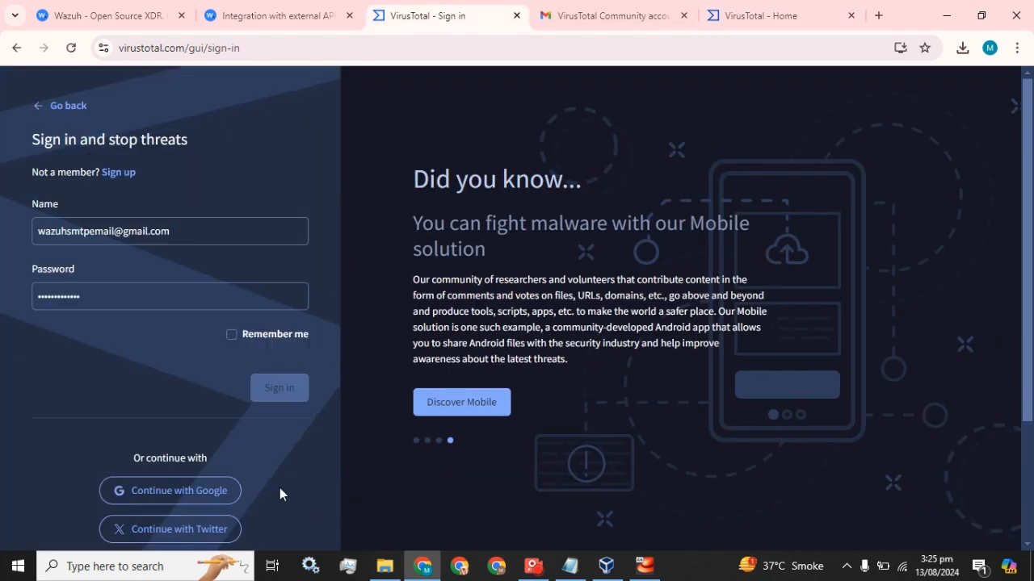
{"action": "left_click", "coordinate": [279, 388]}
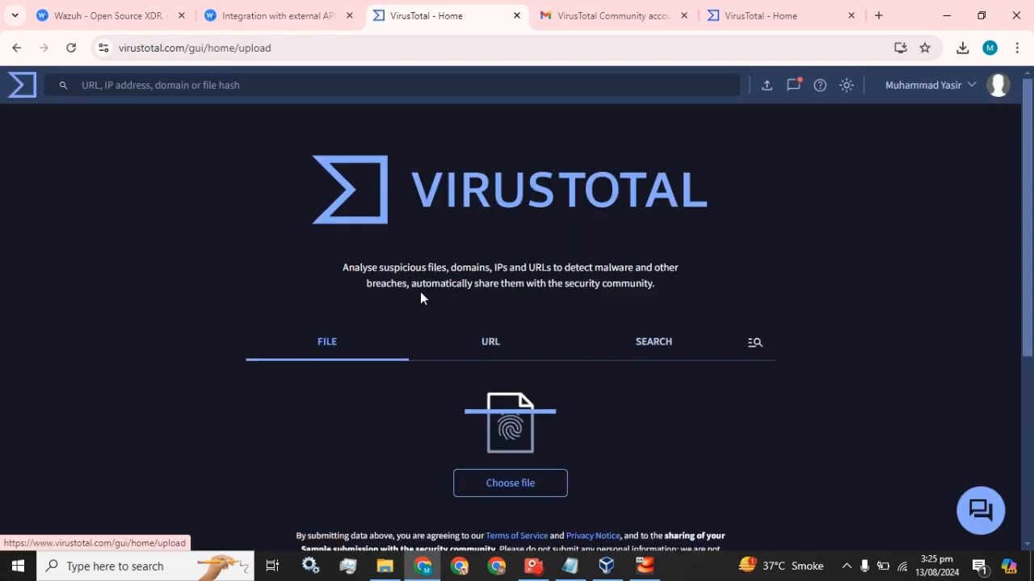
{"action": "mouse_move", "coordinate": [283, 335]}
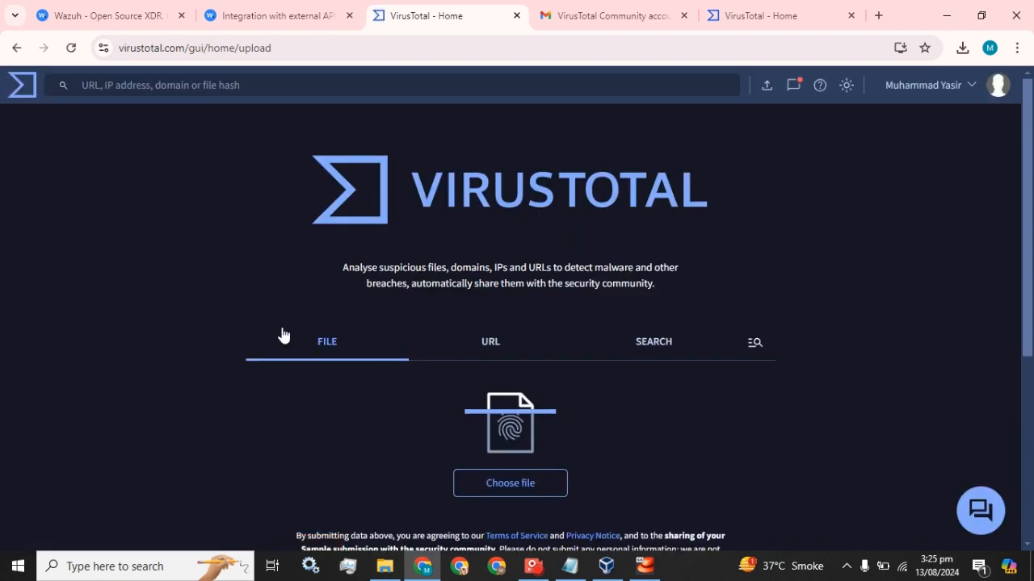
{"action": "mouse_move", "coordinate": [654, 211]}
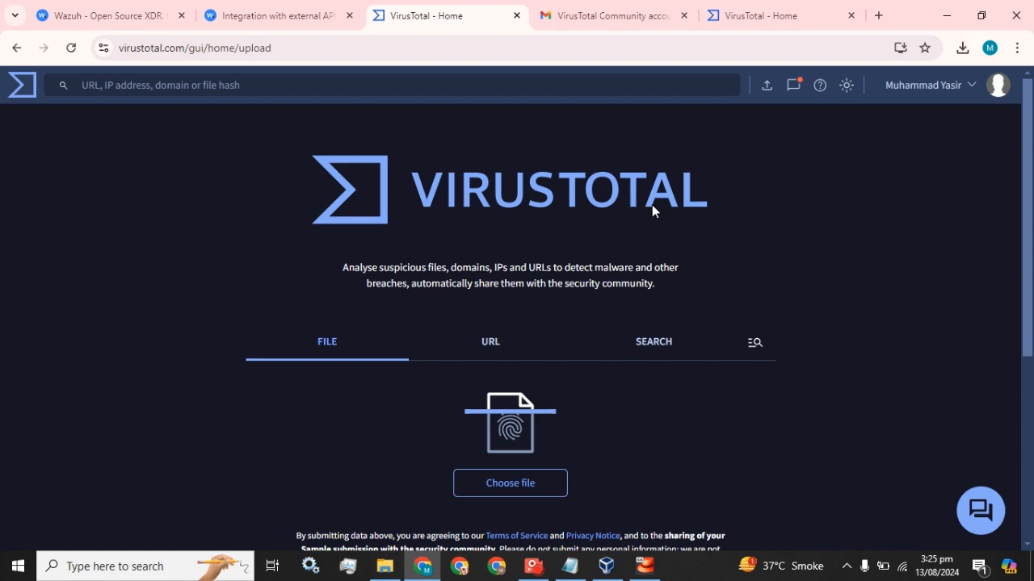
{"action": "left_click", "coordinate": [279, 14]}
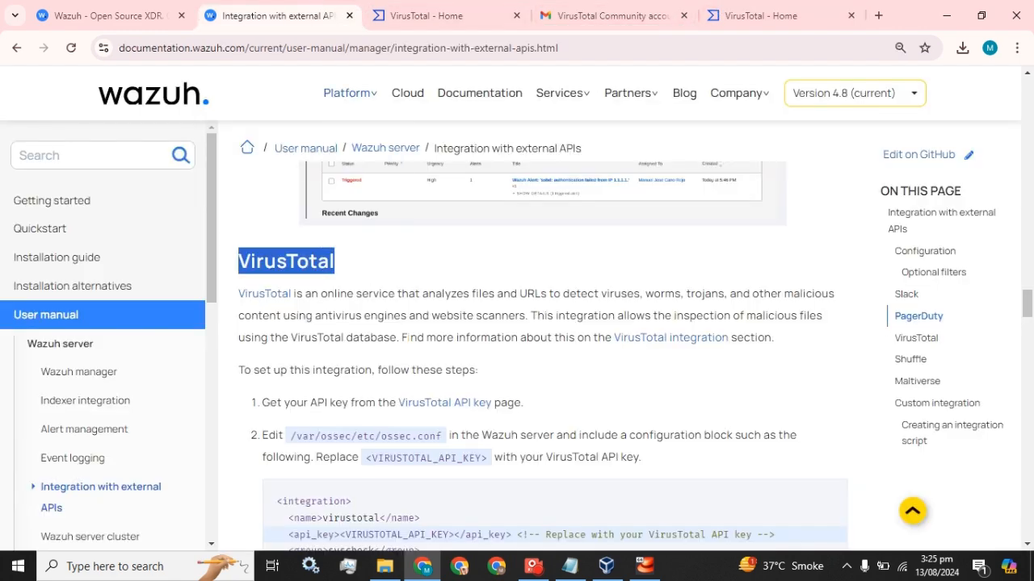
Follow the 'VirusTotal API key' link in setup step 1
{"action": "scroll", "scroll_direction": "up", "scroll_amount": 3}
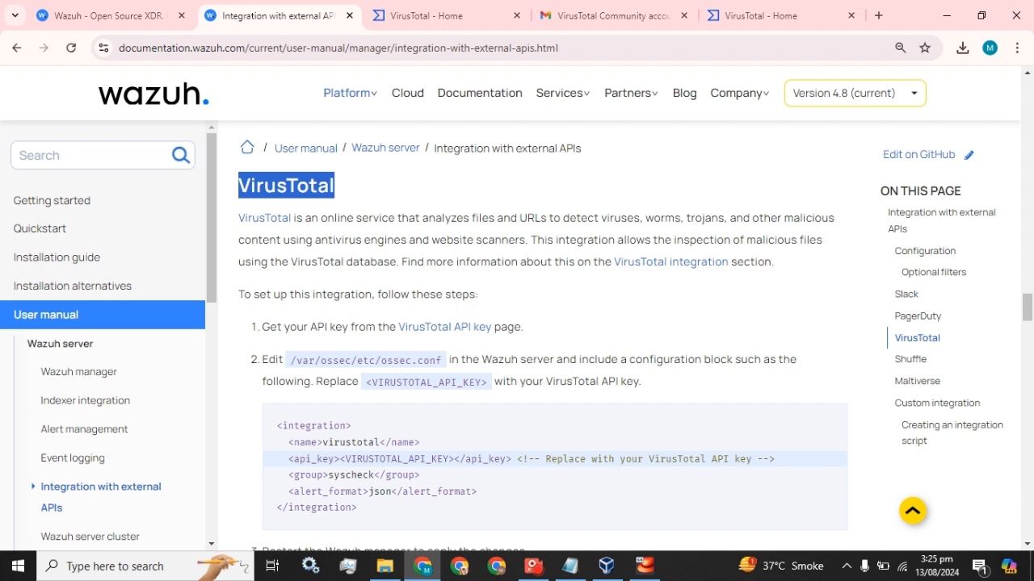
{"action": "mouse_move", "coordinate": [442, 327]}
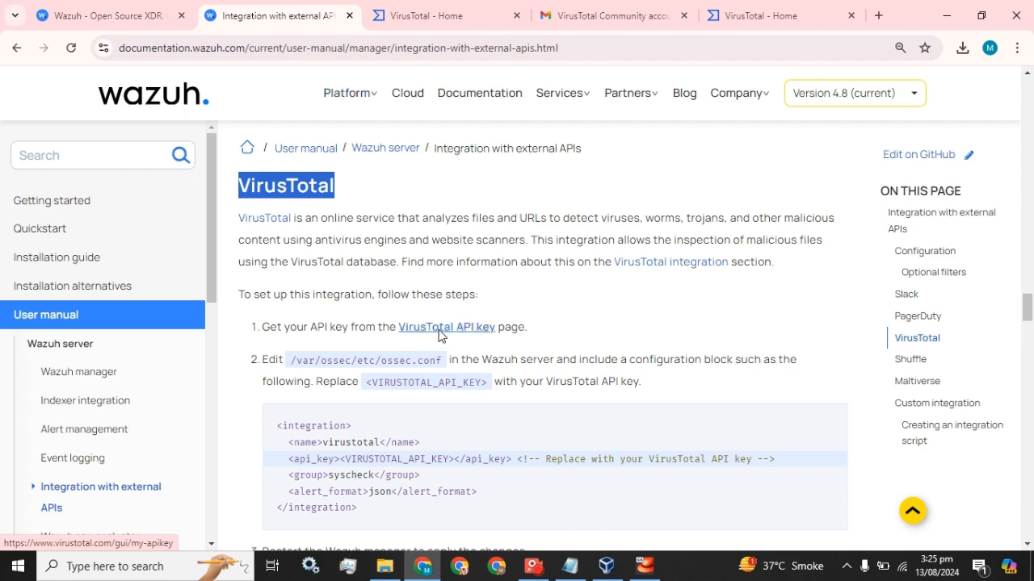
{"action": "left_click", "coordinate": [445, 327]}
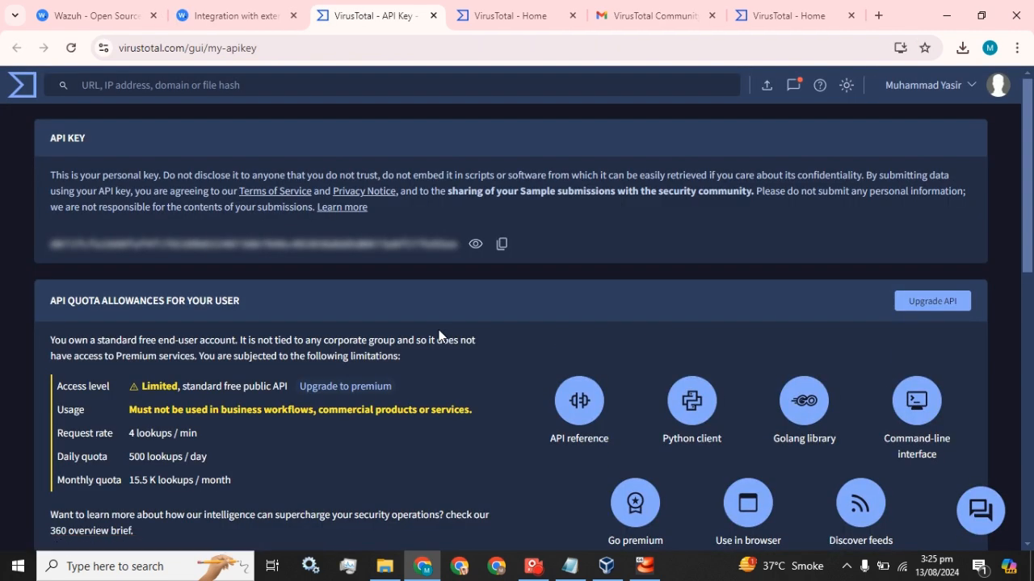
{"action": "mouse_move", "coordinate": [411, 362]}
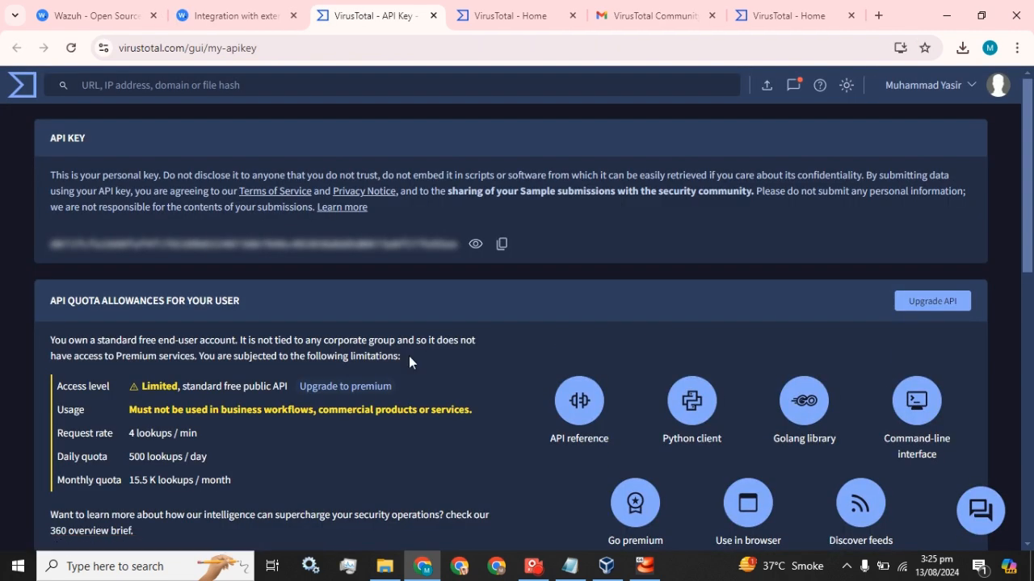
Reveal, hide and copy the VirusTotal API key, then return to the Wazuh docs
{"action": "scroll", "scroll_direction": "down", "scroll_amount": 3}
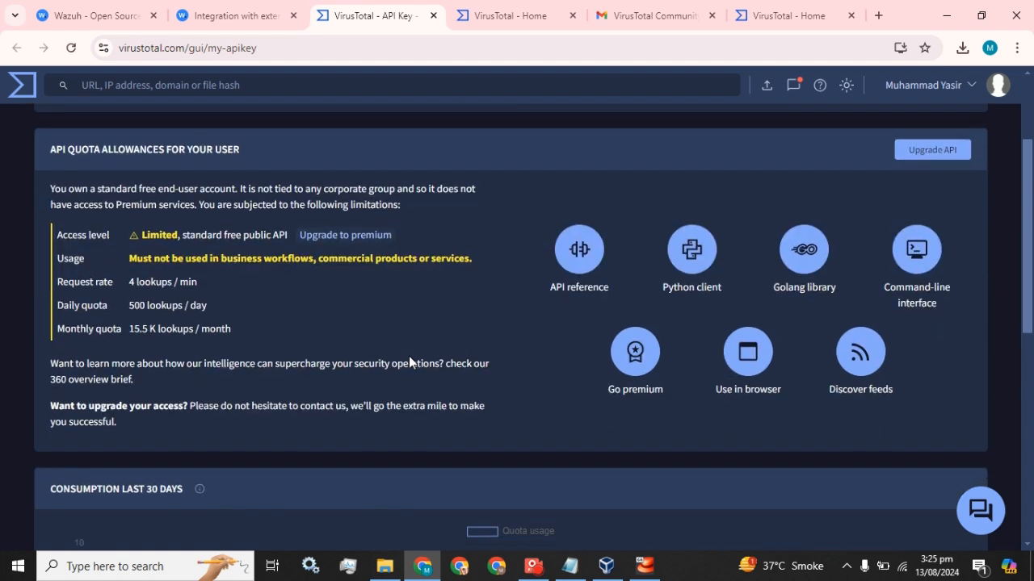
{"action": "scroll", "scroll_direction": "up", "scroll_amount": 3}
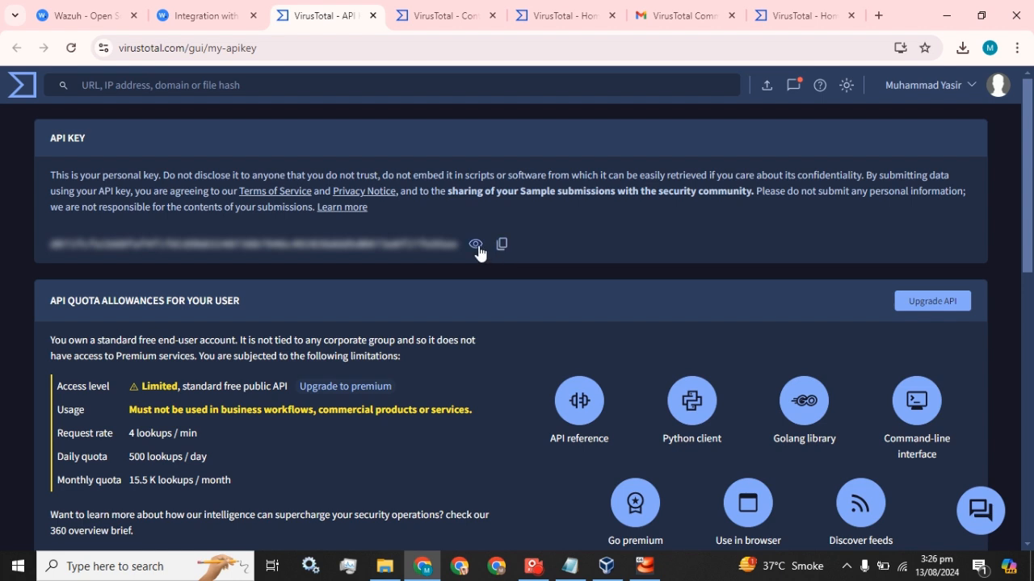
{"action": "left_click", "coordinate": [476, 244]}
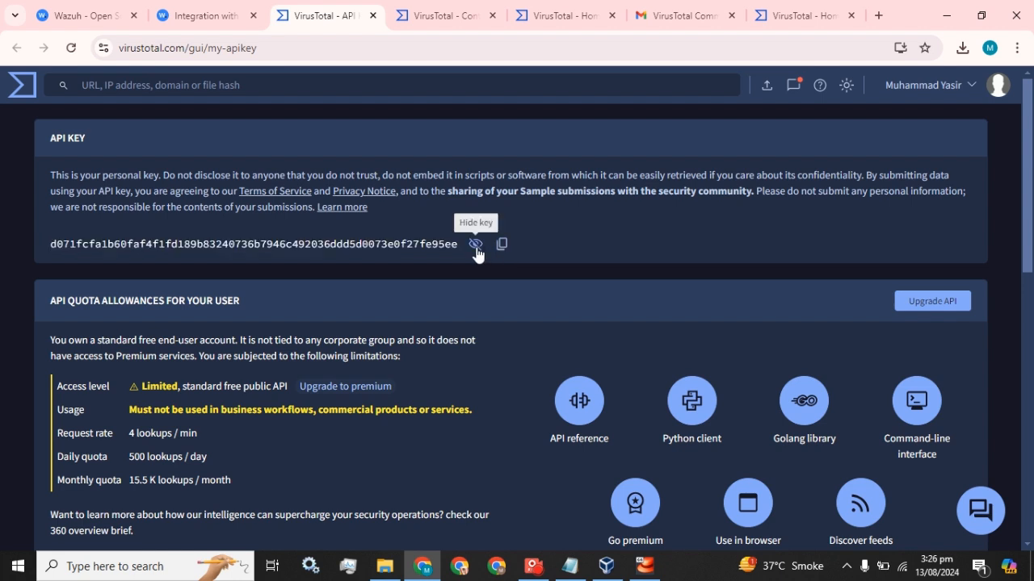
{"action": "left_click", "coordinate": [475, 244]}
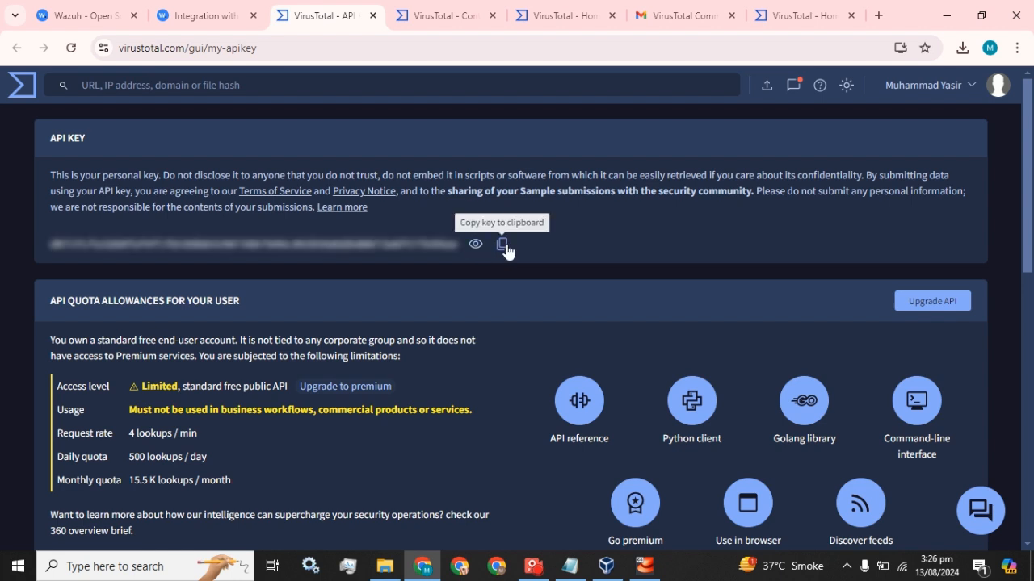
{"action": "left_click", "coordinate": [501, 244]}
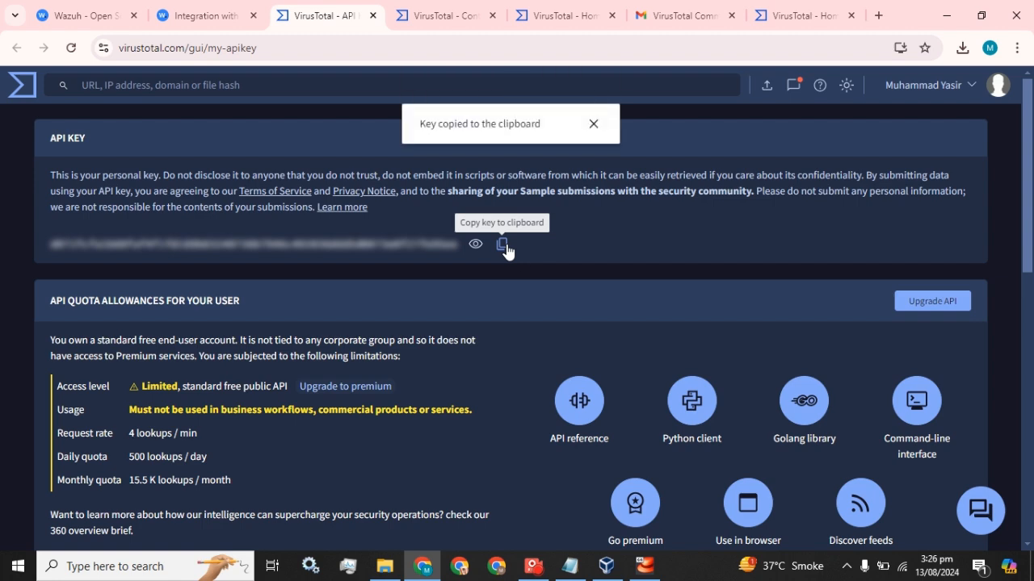
{"action": "left_click", "coordinate": [206, 15]}
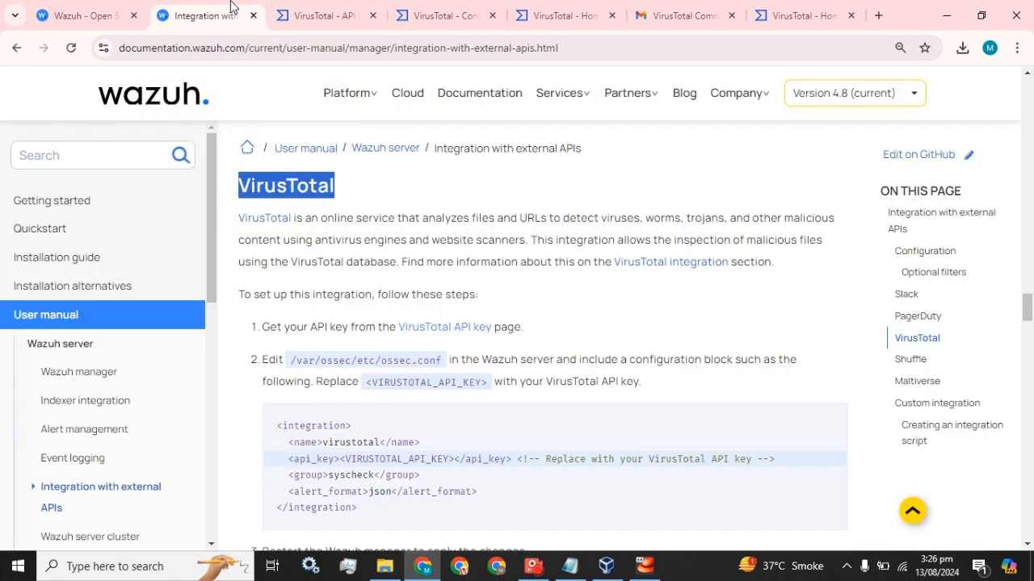
{"action": "scroll", "scroll_direction": "down", "scroll_amount": 3}
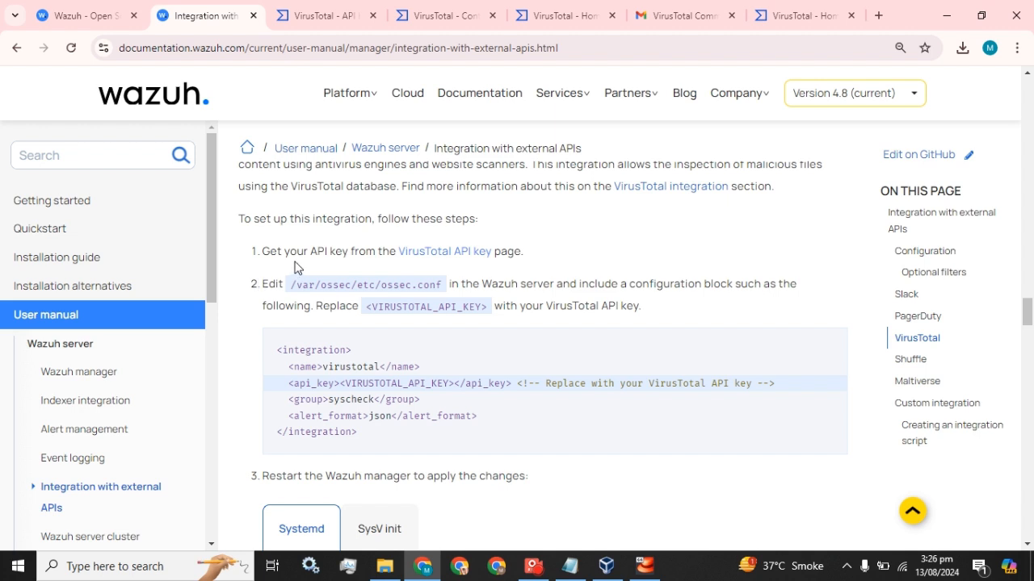
{"action": "mouse_move", "coordinate": [521, 296]}
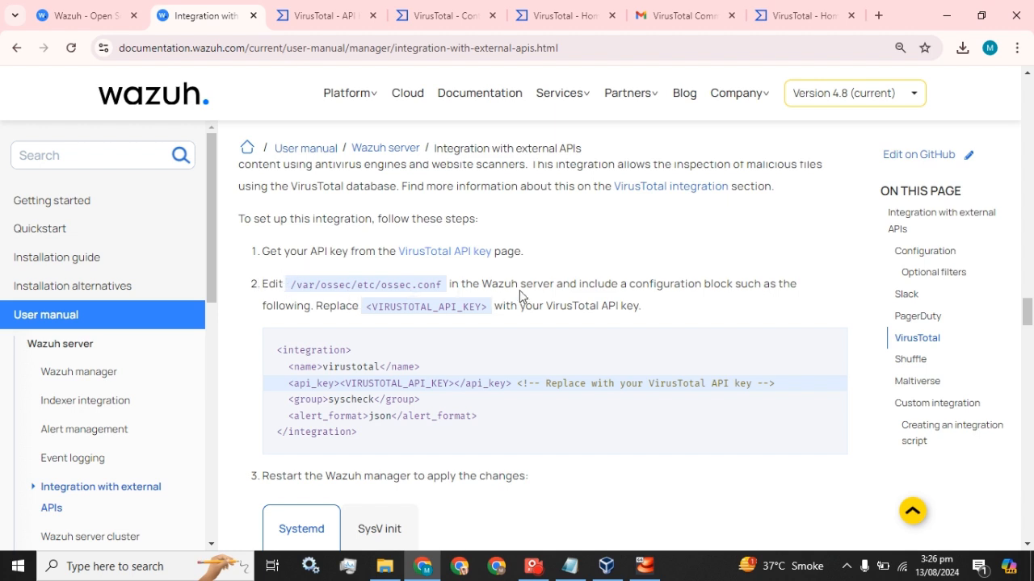
{"action": "mouse_move", "coordinate": [725, 301]}
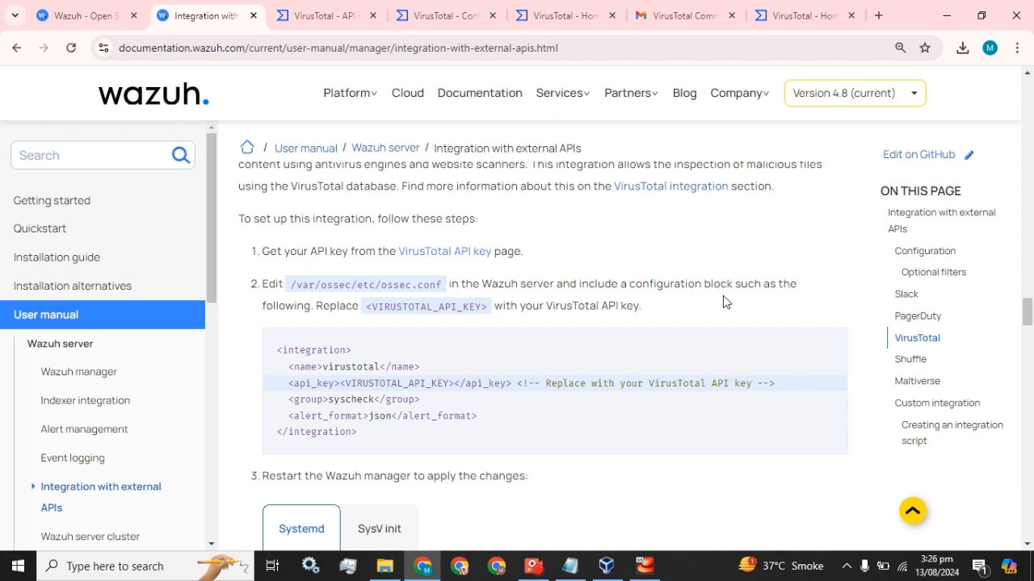
{"action": "mouse_move", "coordinate": [314, 324]}
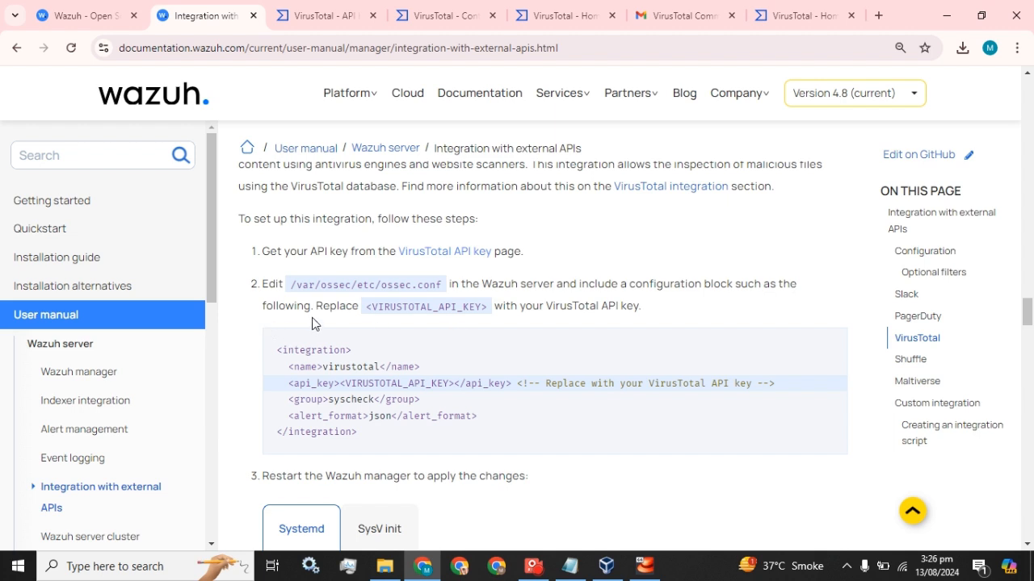
{"action": "mouse_move", "coordinate": [465, 321]}
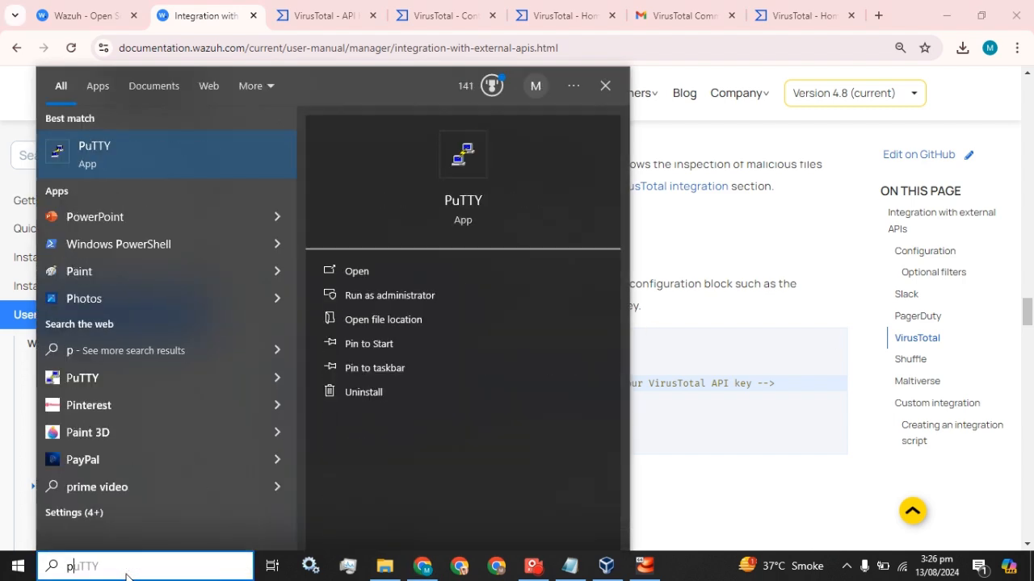
Launch PuTTY, connect to the Wazuh server at 192.168.56.5, and log in as root
{"action": "left_click", "coordinate": [355, 271]}
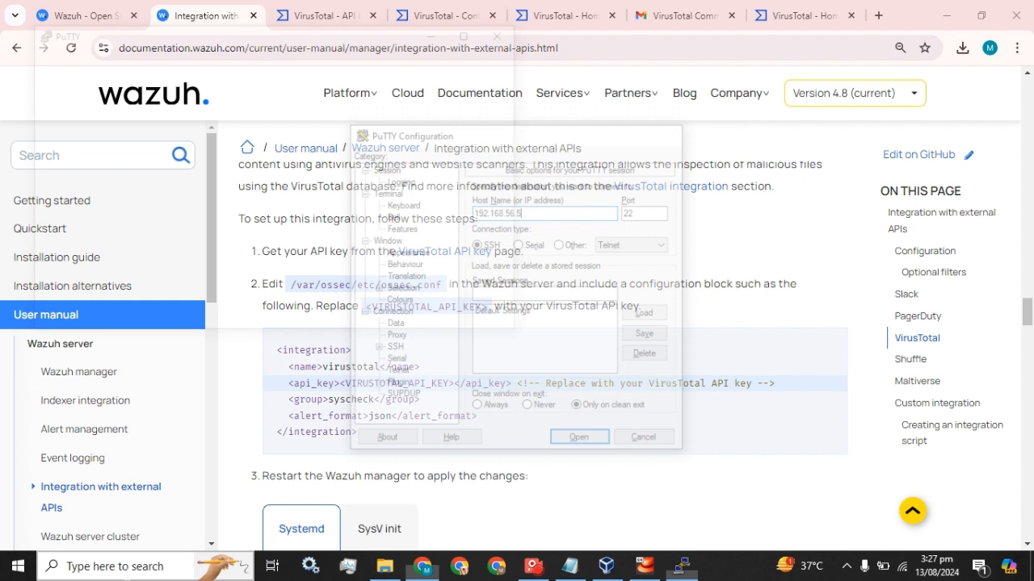
{"action": "left_click", "coordinate": [578, 436]}
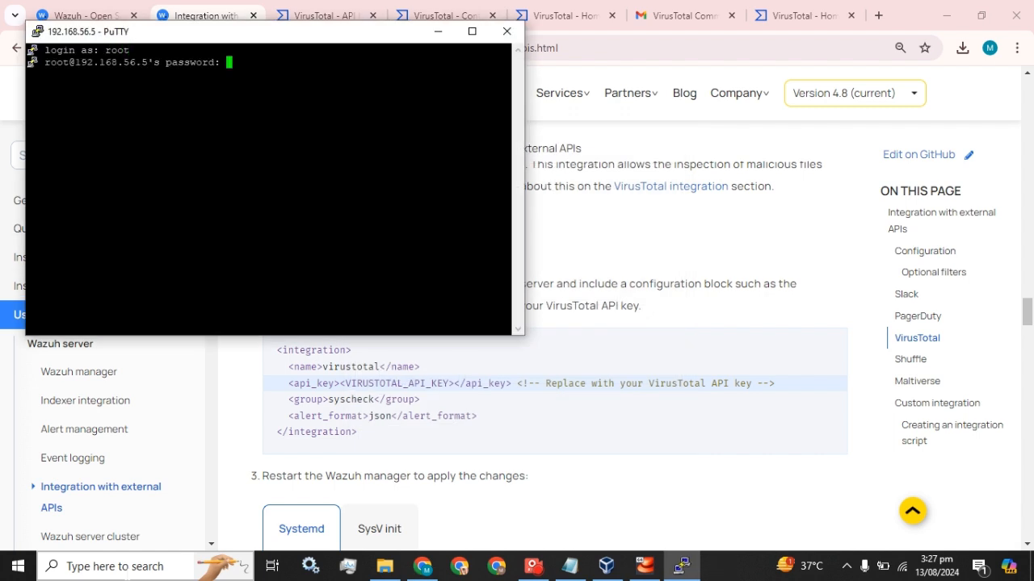
{"action": "key", "text": "Return"}
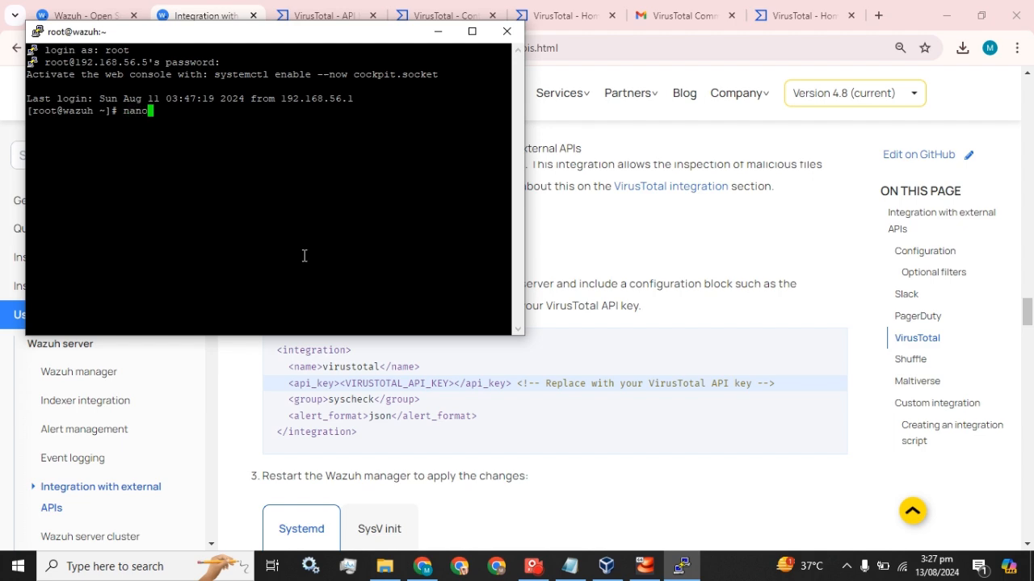
{"action": "key", "text": "Return"}
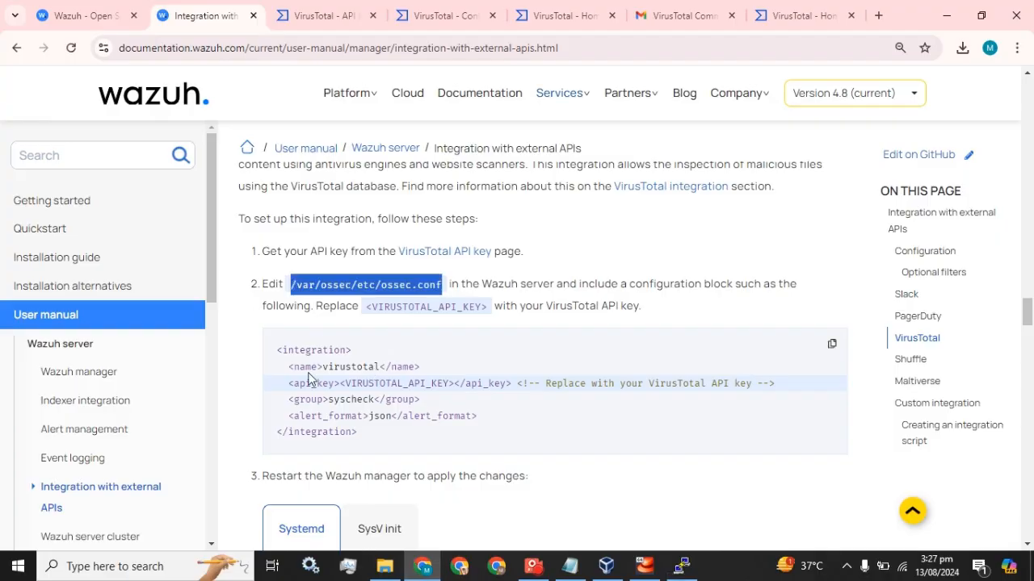
{"action": "mouse_move", "coordinate": [706, 508]}
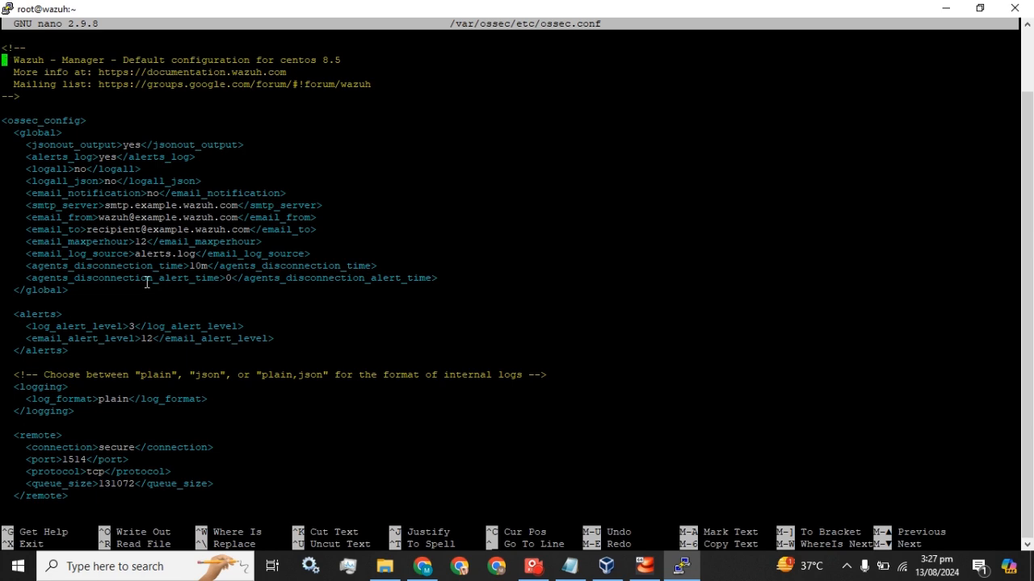
Start an <integration> block in ossec.conf and copy the VirusTotal API key again
{"action": "scroll", "scroll_direction": "down", "scroll_amount": 3}
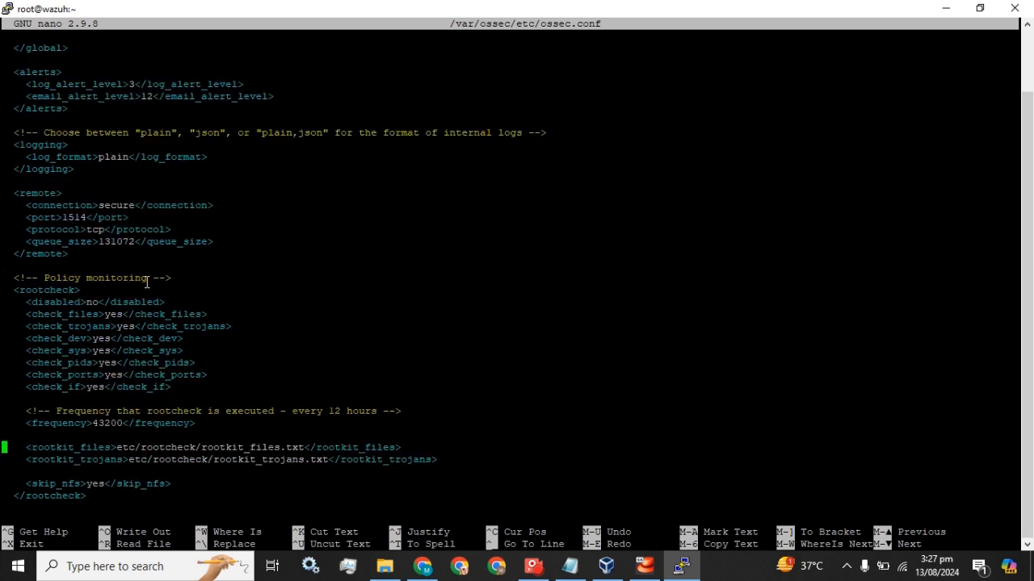
{"action": "scroll", "scroll_direction": "down", "scroll_amount": 3}
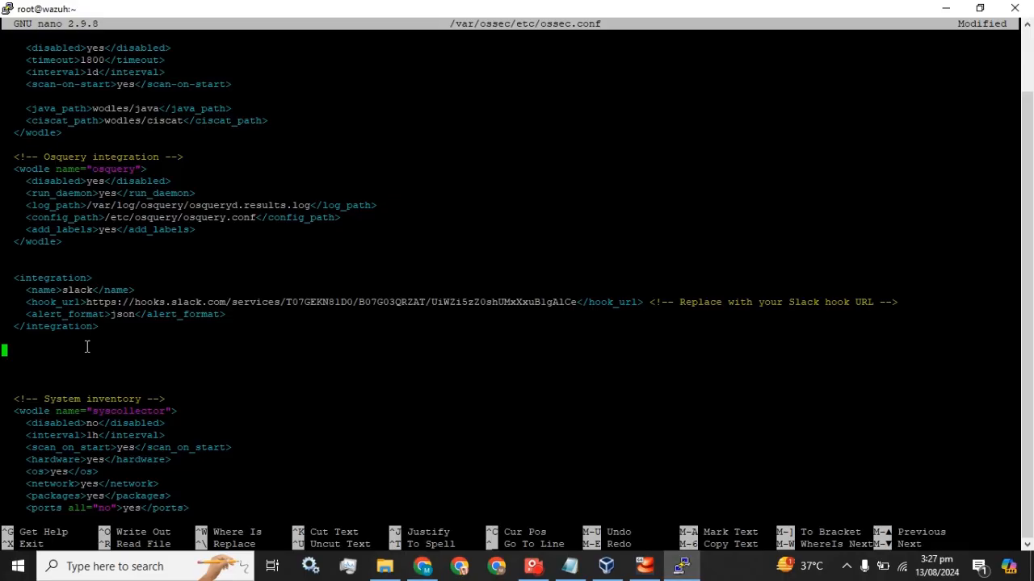
{"action": "type", "text": "<integration>"}
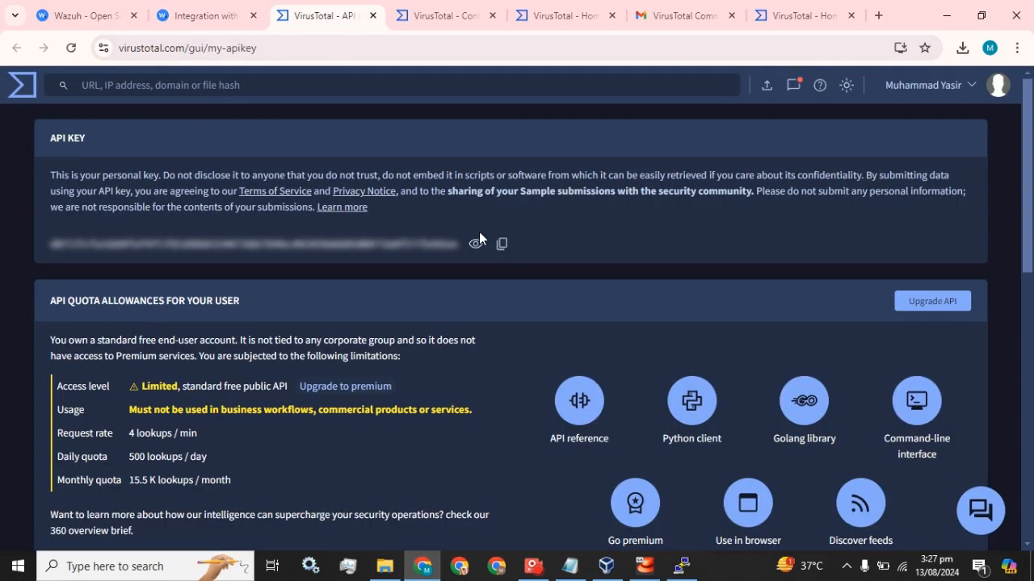
{"action": "left_click", "coordinate": [501, 244]}
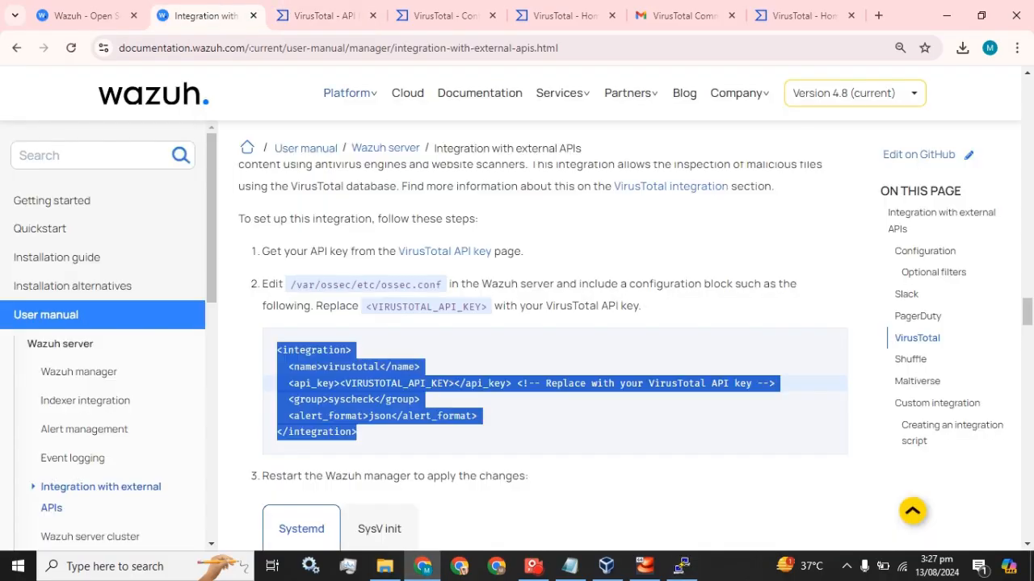
{"action": "scroll", "scroll_direction": "down", "scroll_amount": 3}
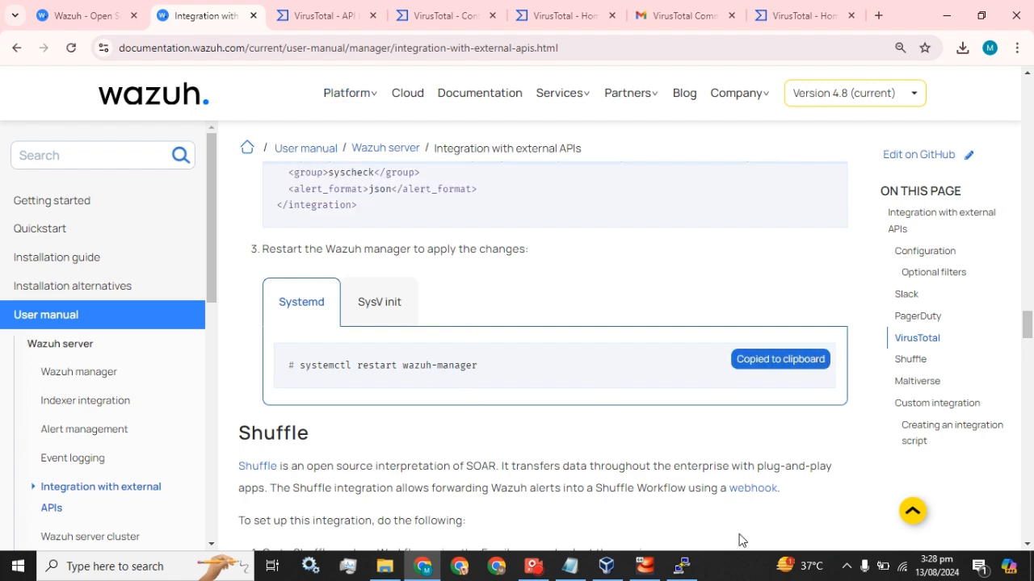
Run 'systemctl restart wazuh-manager' in PuTTY and return to the prompt
{"action": "left_click", "coordinate": [681, 567]}
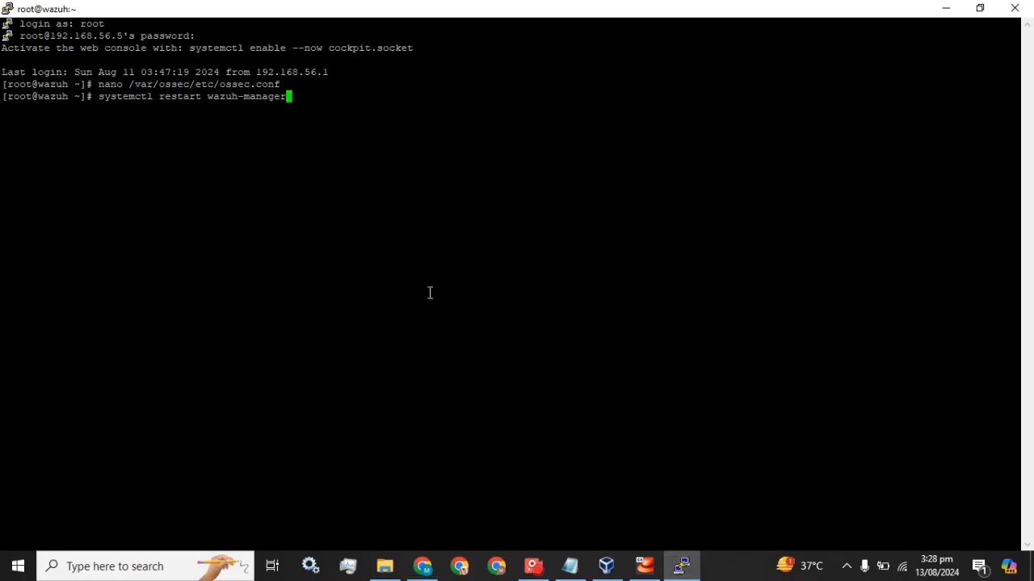
{"action": "key", "text": "Return"}
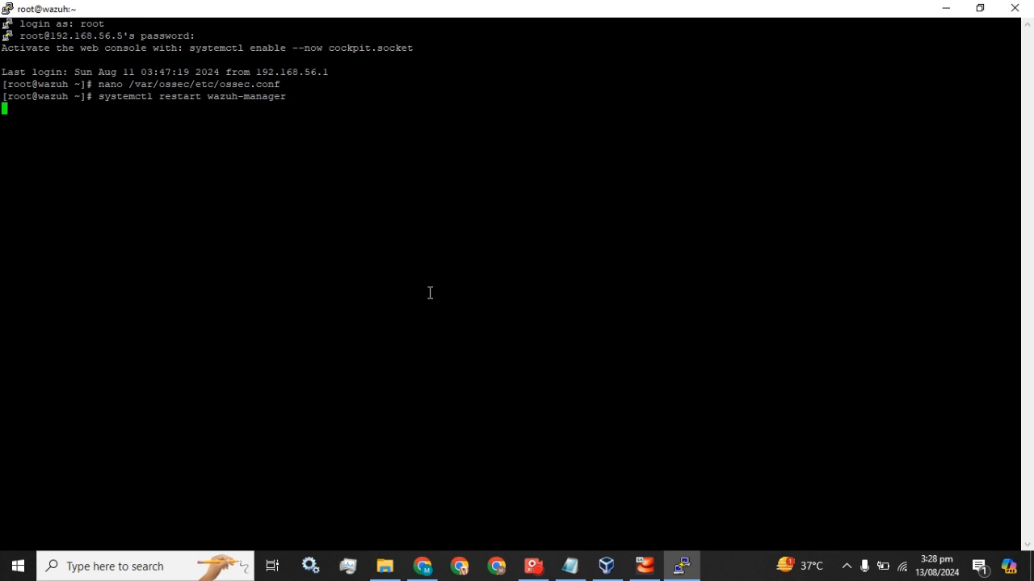
{"action": "mouse_move", "coordinate": [417, 507]}
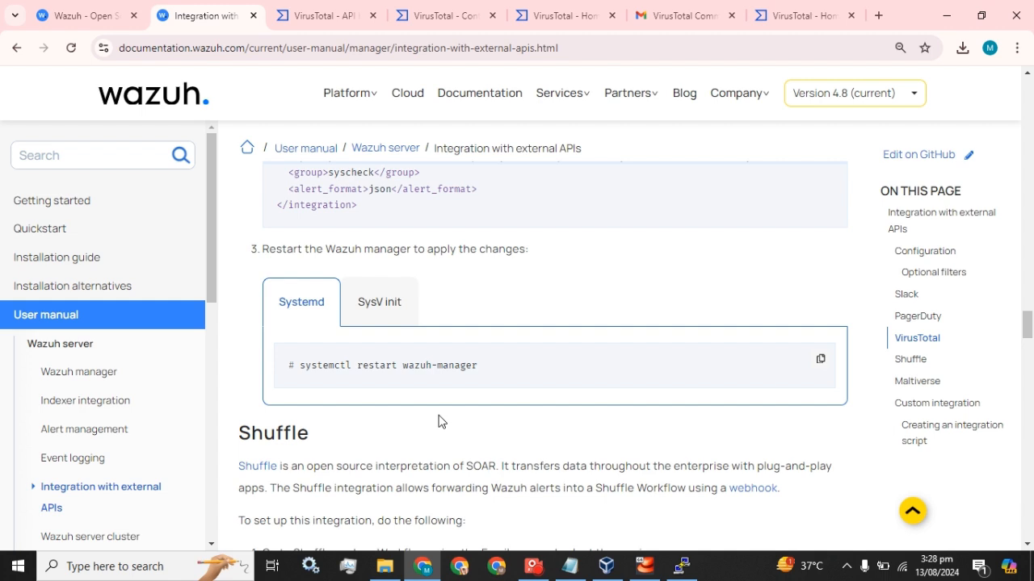
{"action": "left_click", "coordinate": [681, 566]}
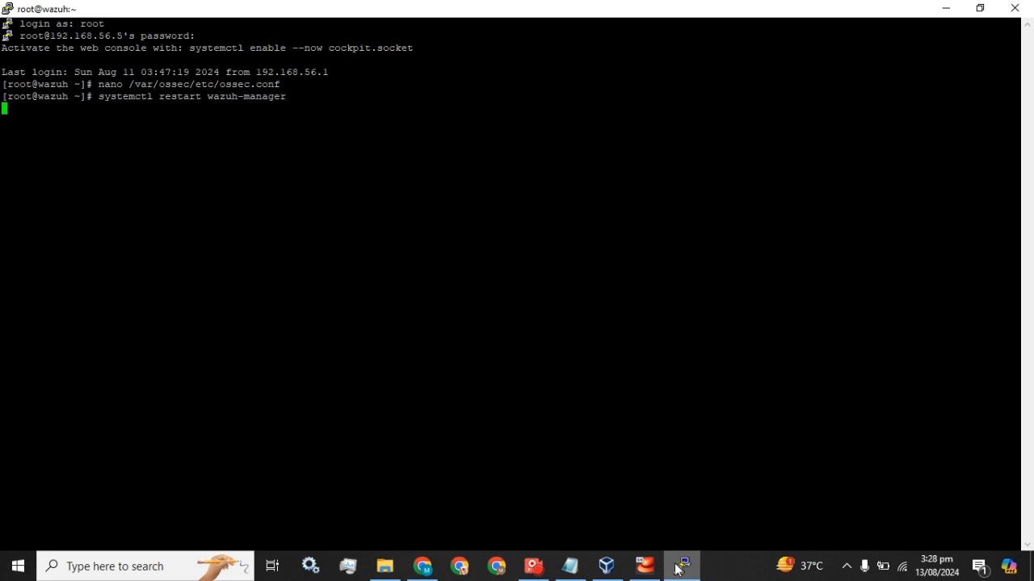
{"action": "mouse_move", "coordinate": [659, 569]}
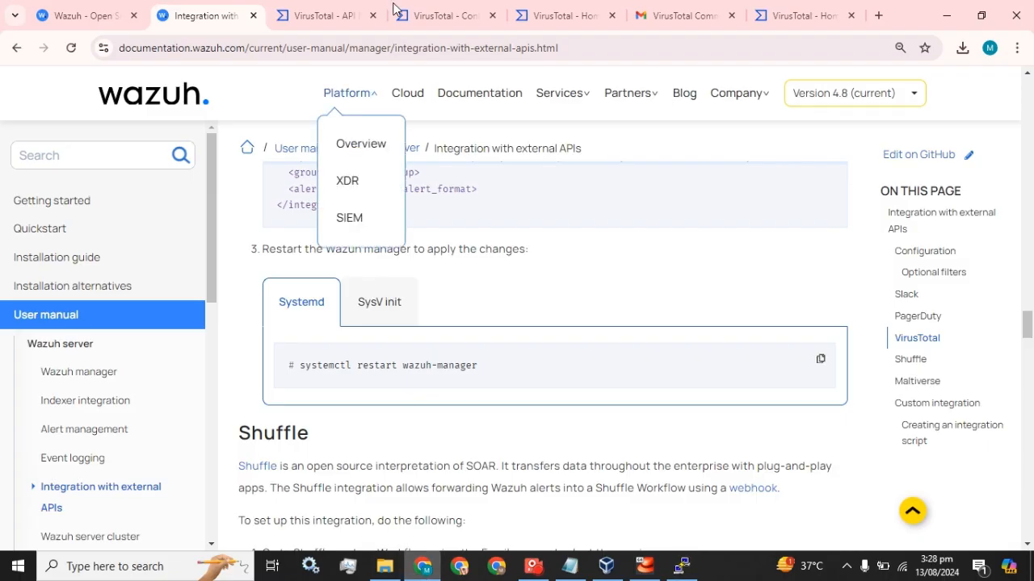
{"action": "left_click", "coordinate": [878, 15]}
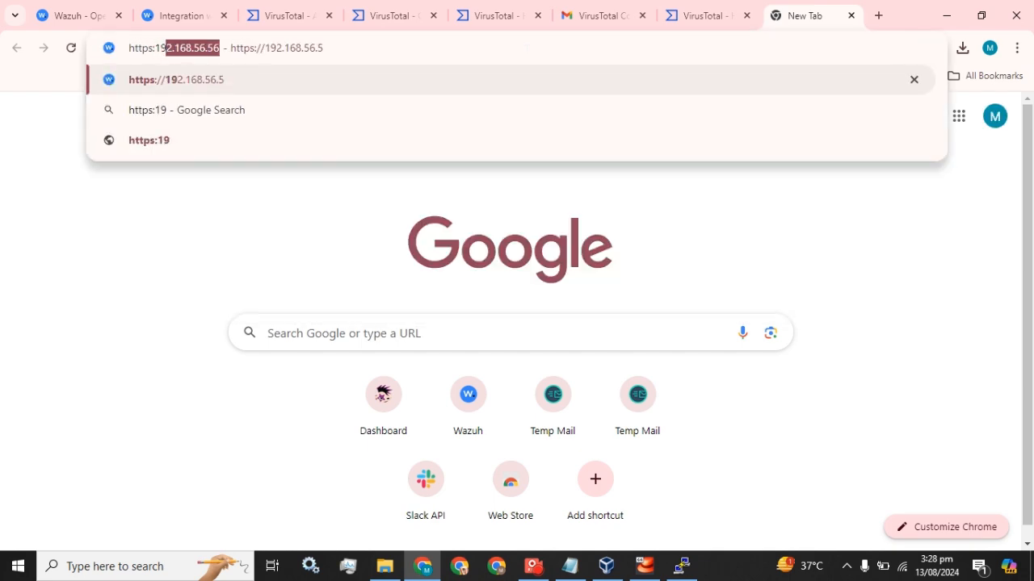
{"action": "type", "text": "92.168.56.5"}
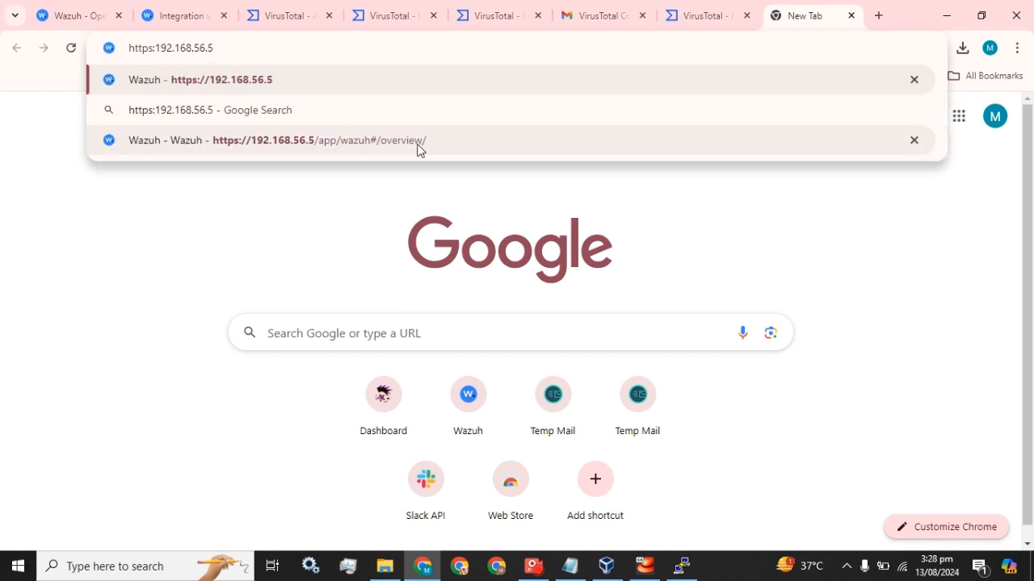
{"action": "left_click", "coordinate": [682, 566]}
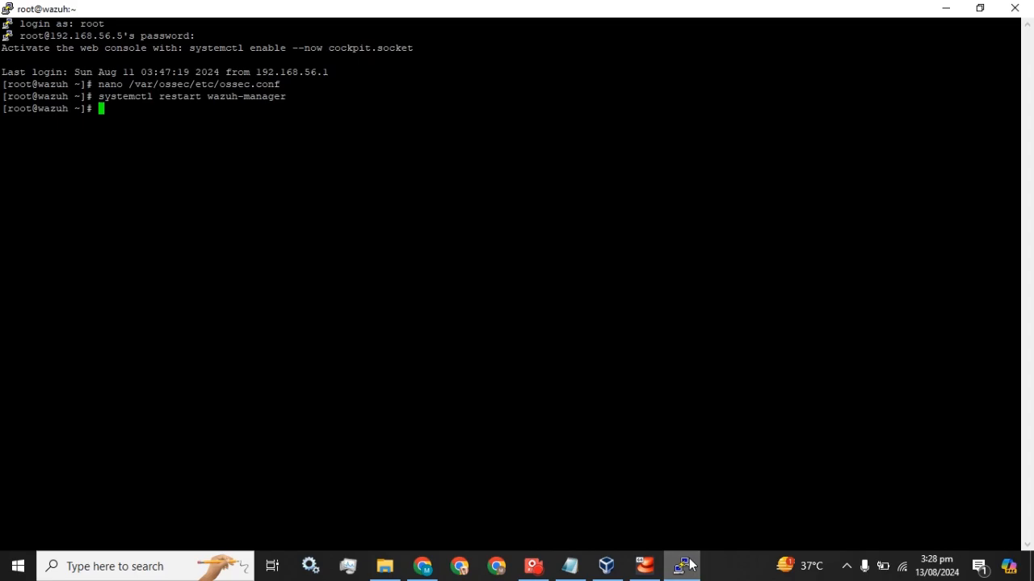
{"action": "left_click", "coordinate": [459, 566]}
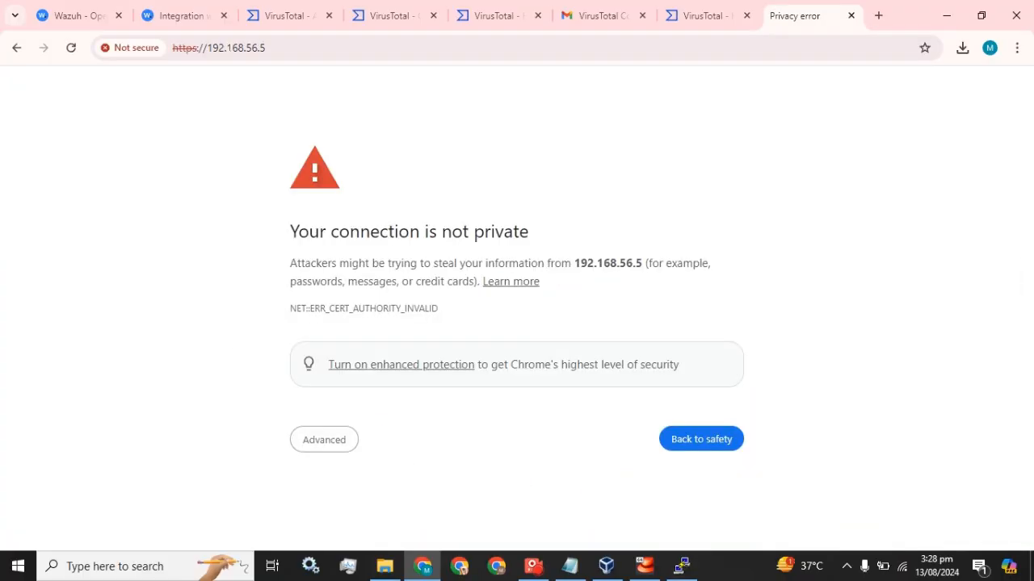
In PuTTY, edit the recalled restart command into a wazuh-manager status check
{"action": "left_click", "coordinate": [683, 565]}
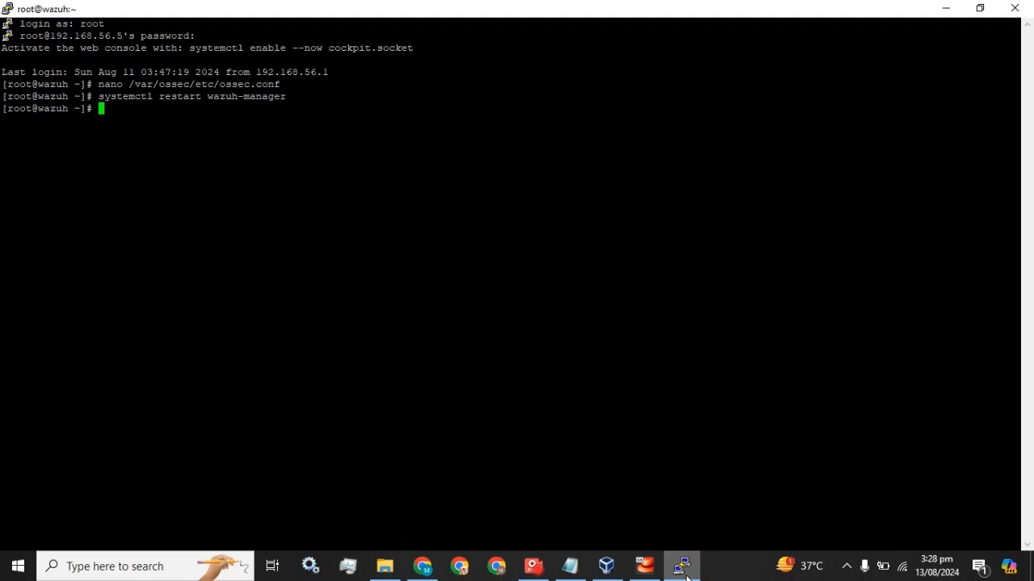
{"action": "type", "text": "systemctl restart wazuh-manager"}
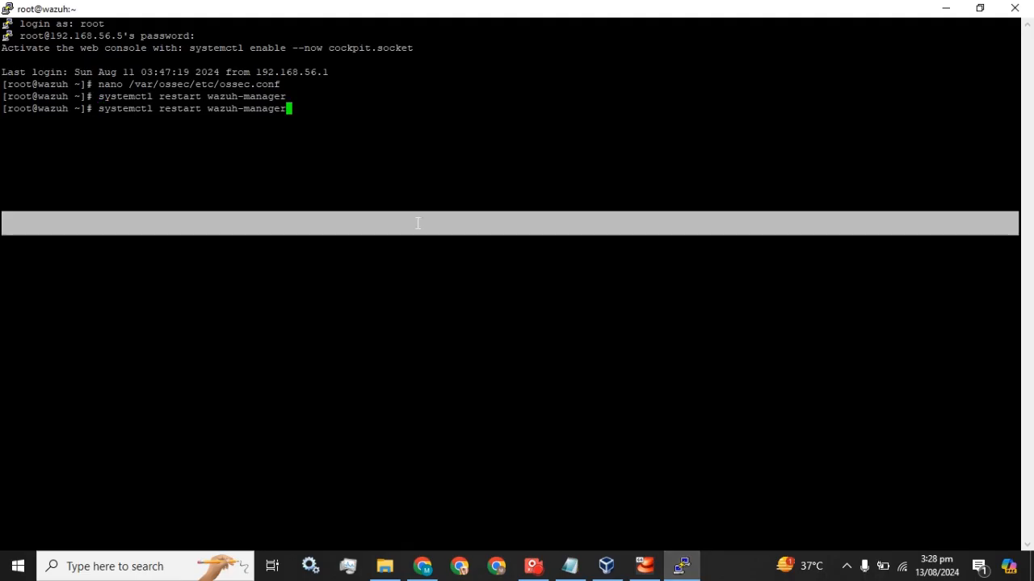
{"action": "key", "text": "Left"}
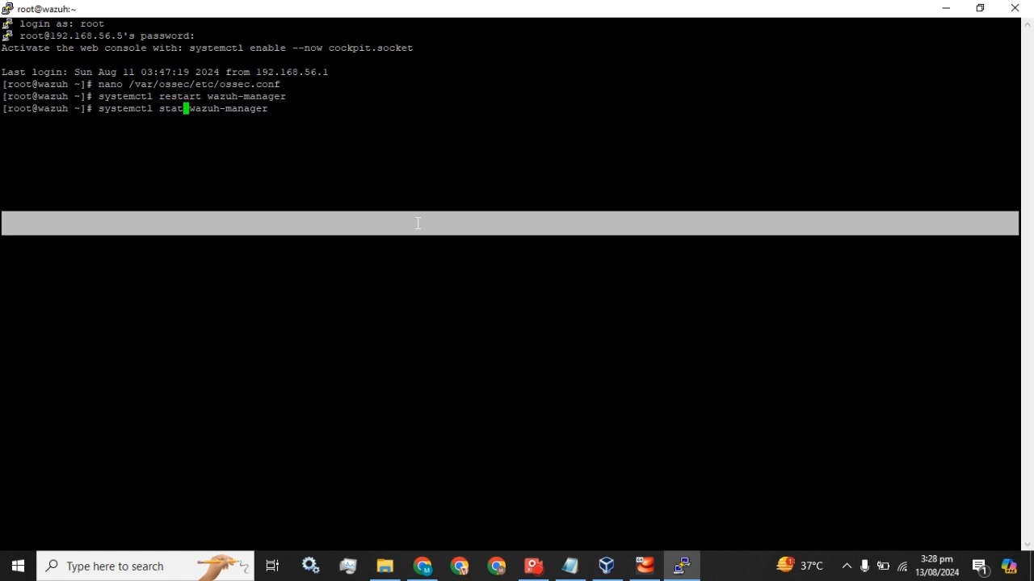
{"action": "key", "text": "Return"}
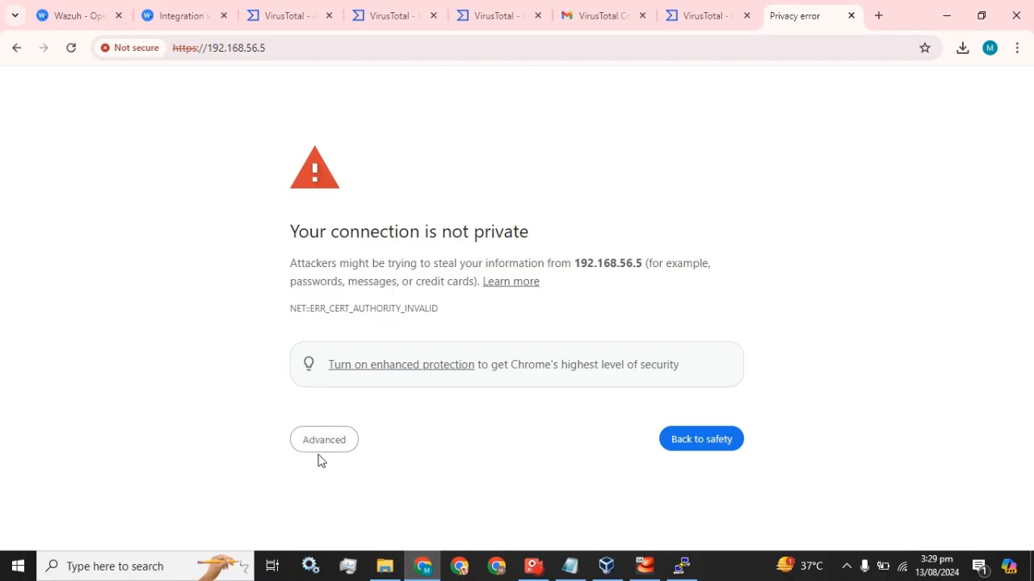
Proceed past the 192.168.56.5 certificate warning, log in as admin, and view the modules overview
{"action": "left_click", "coordinate": [323, 440]}
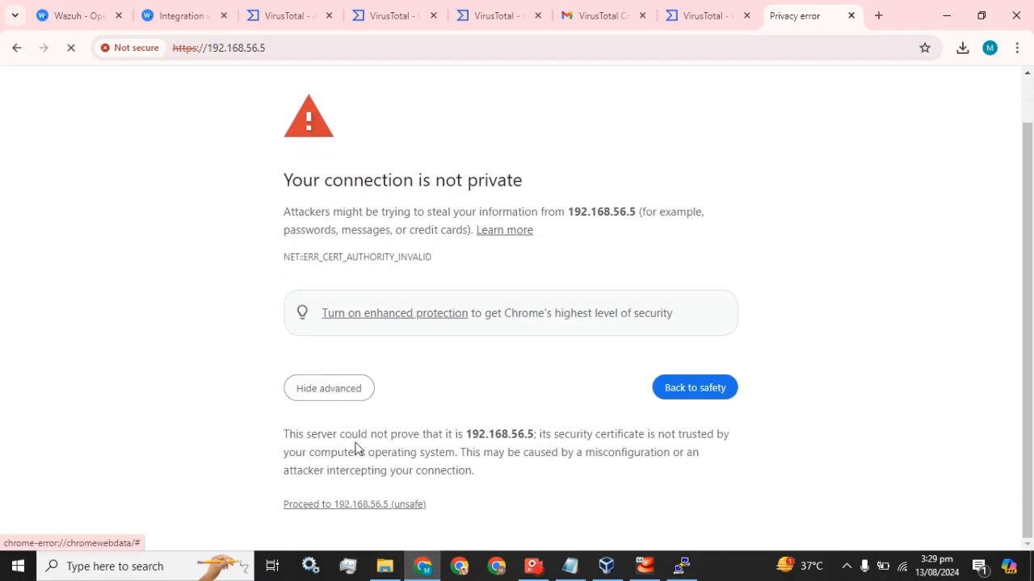
{"action": "left_click", "coordinate": [354, 504]}
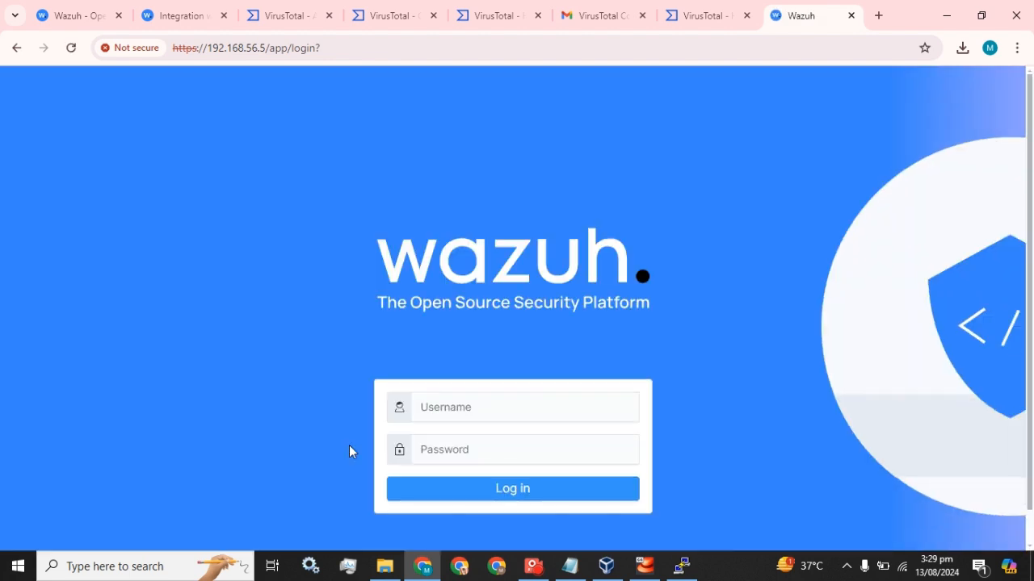
{"action": "left_click", "coordinate": [525, 407]}
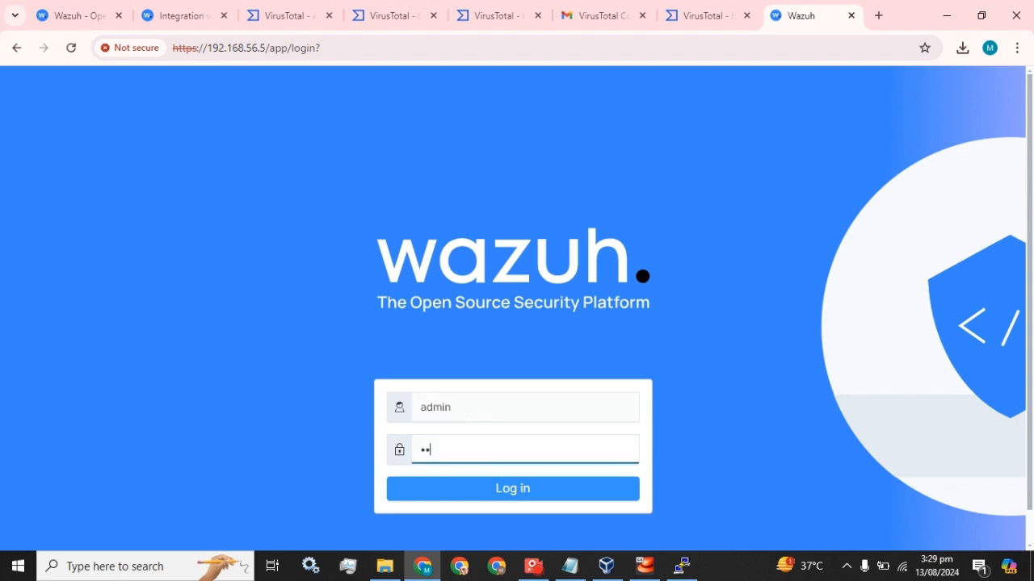
{"action": "left_click", "coordinate": [512, 488]}
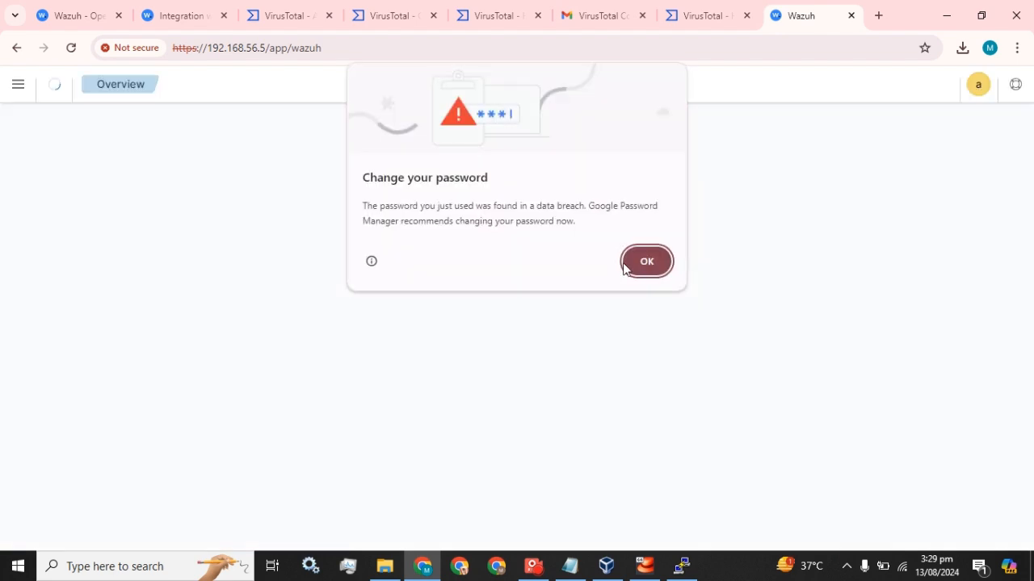
{"action": "left_click", "coordinate": [646, 261]}
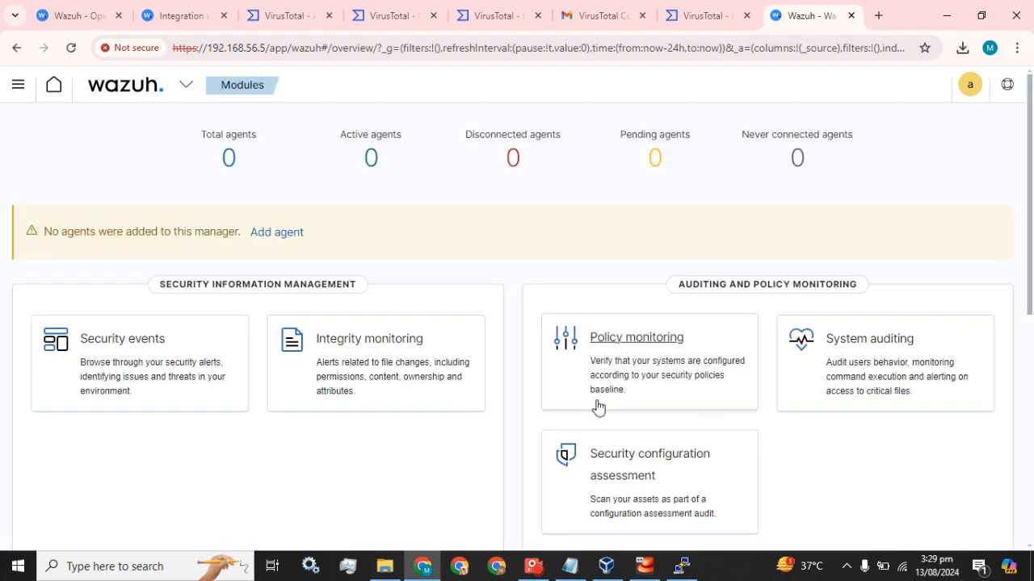
{"action": "scroll", "scroll_direction": "down", "scroll_amount": 3}
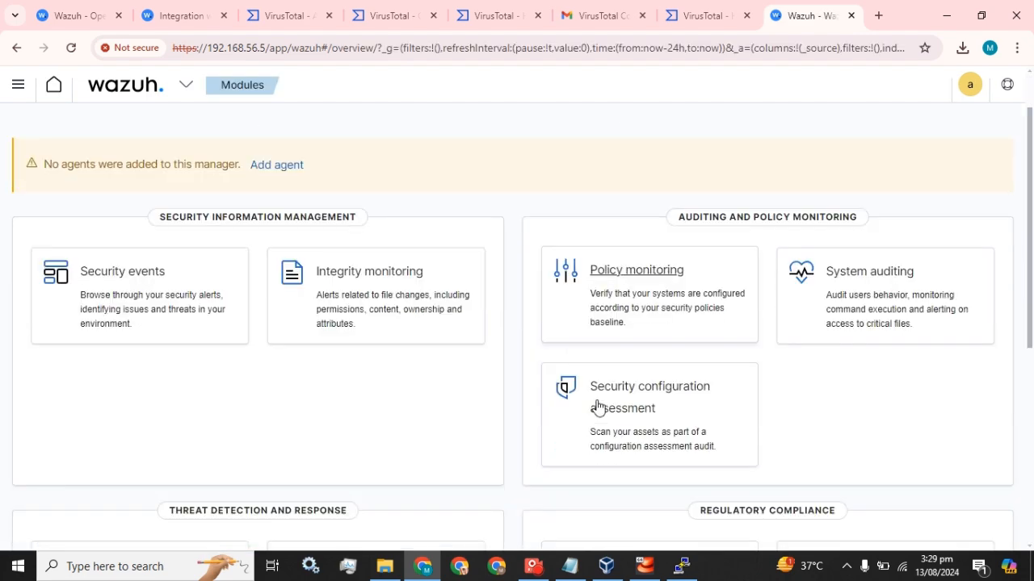
{"action": "scroll", "scroll_direction": "down", "scroll_amount": 3}
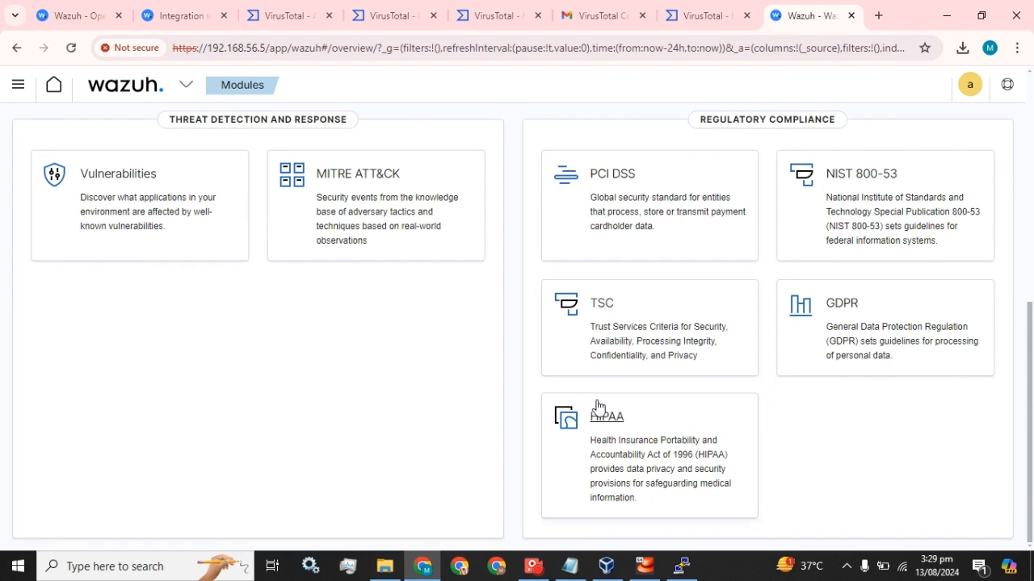
{"action": "scroll", "scroll_direction": "up", "scroll_amount": 3}
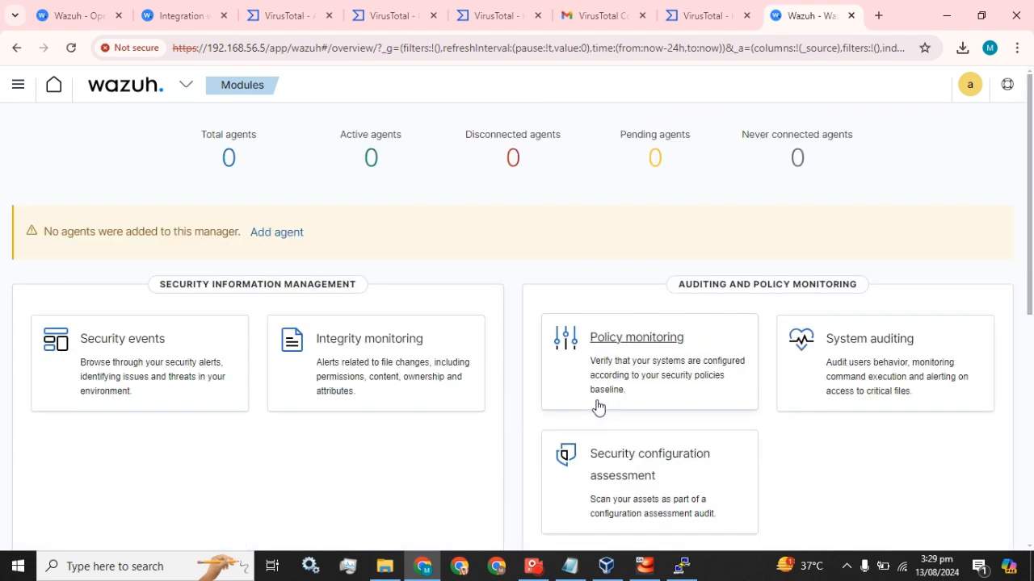
Return to the 'Integration with external APIs' guide and scroll to the VirusTotal section
{"action": "left_click", "coordinate": [184, 16]}
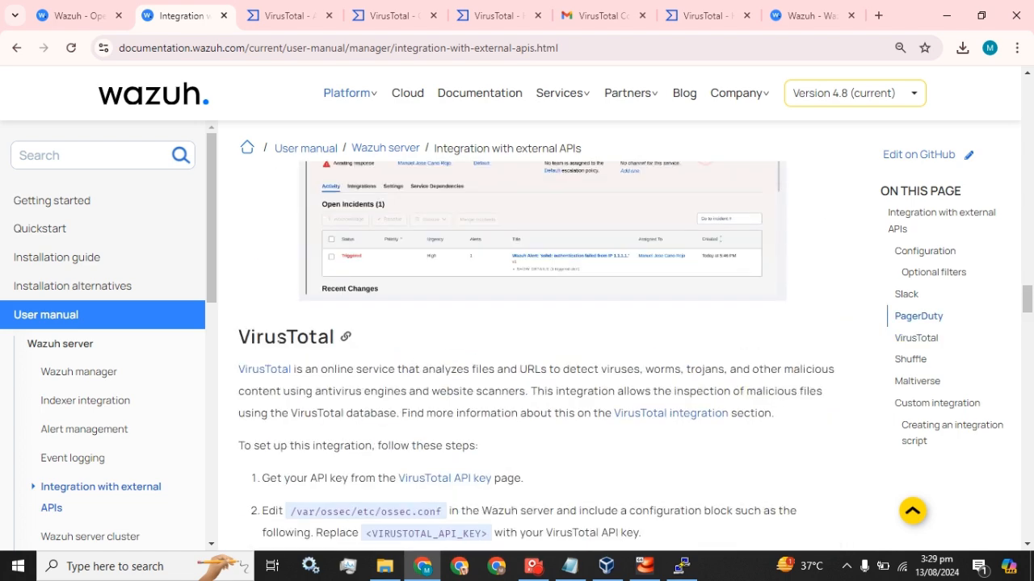
{"action": "scroll", "scroll_direction": "down", "scroll_amount": 3}
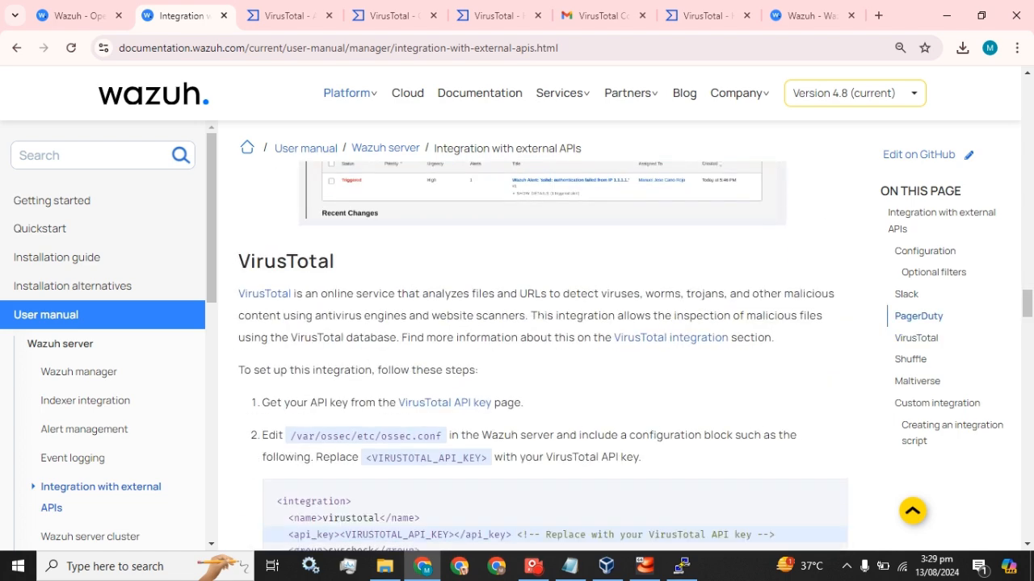
{"action": "scroll", "scroll_direction": "down", "scroll_amount": 3}
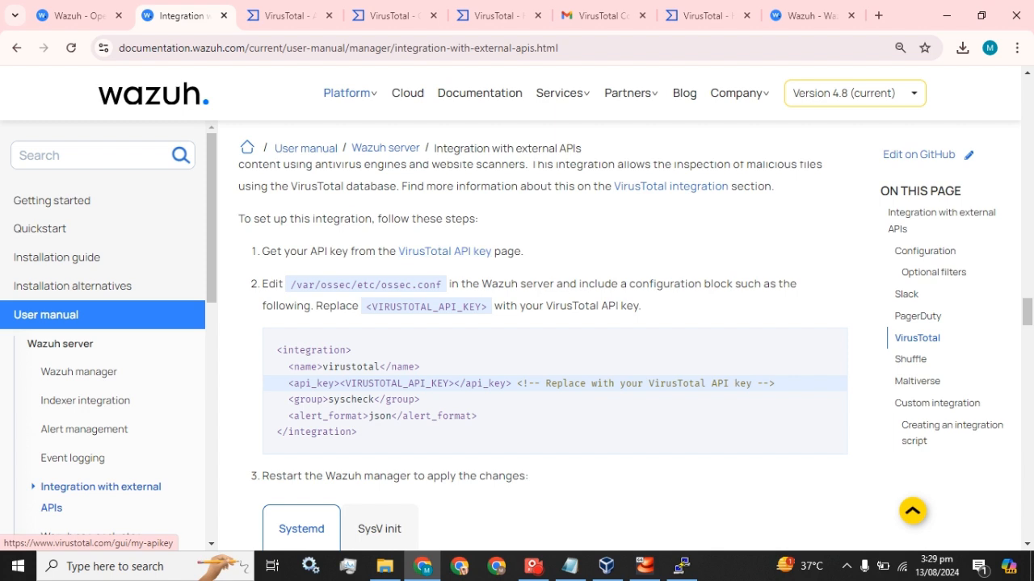